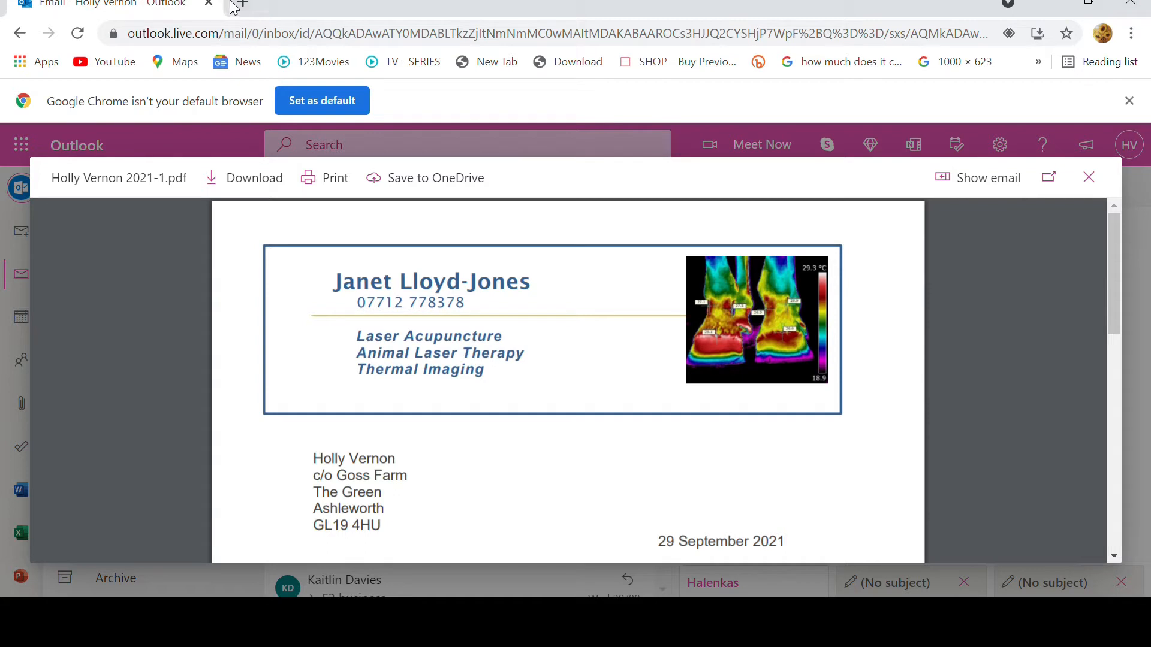
# Step: Search Google for 'heaven and earth designs' in a new browser tab
pyautogui.click(238, 5)
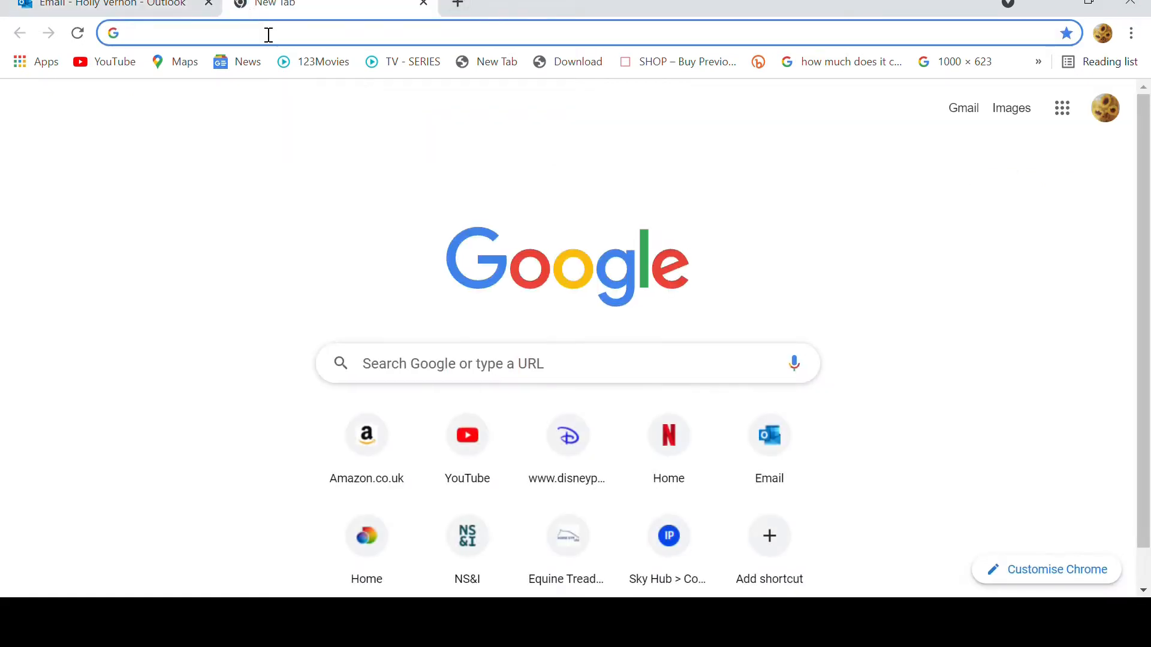
pyautogui.write('heaven')
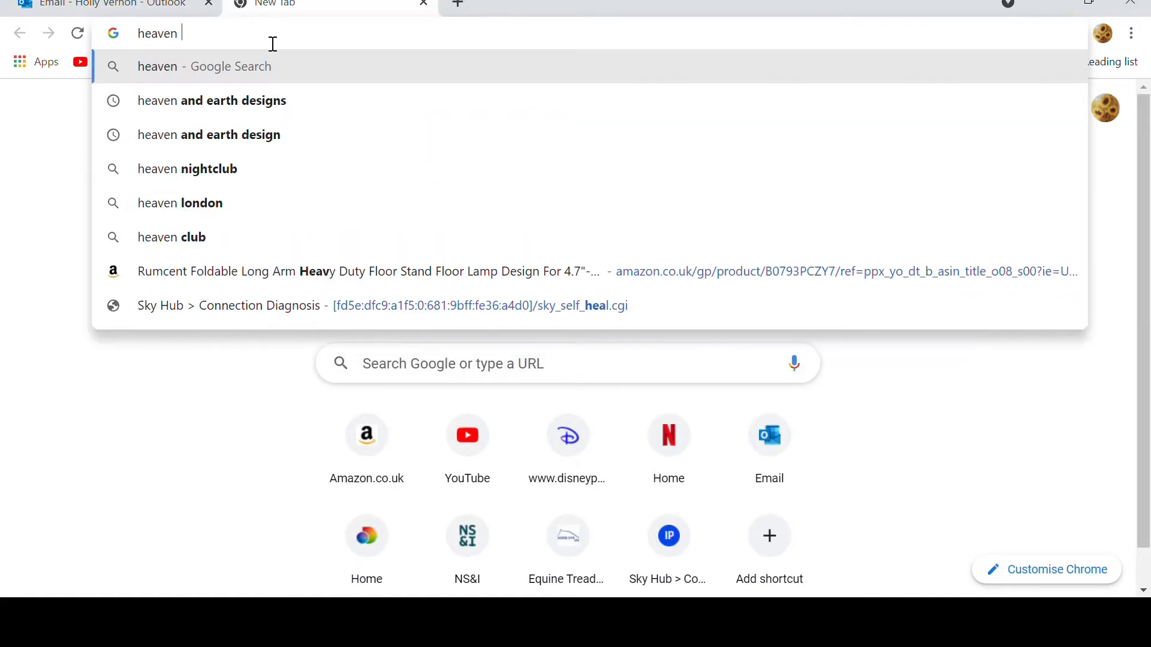
pyautogui.click(212, 100)
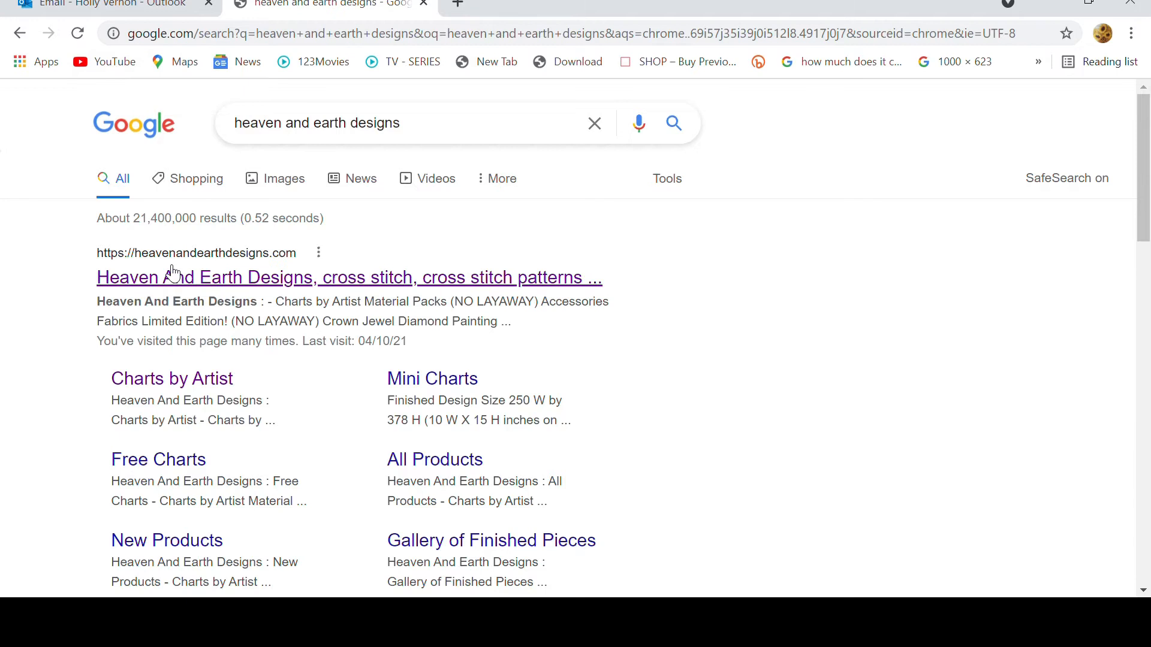
# Step: Search the Heaven and Earth Designs shop for 'Dona Ge' and locate Stocking Deer Creek
pyautogui.click(349, 276)
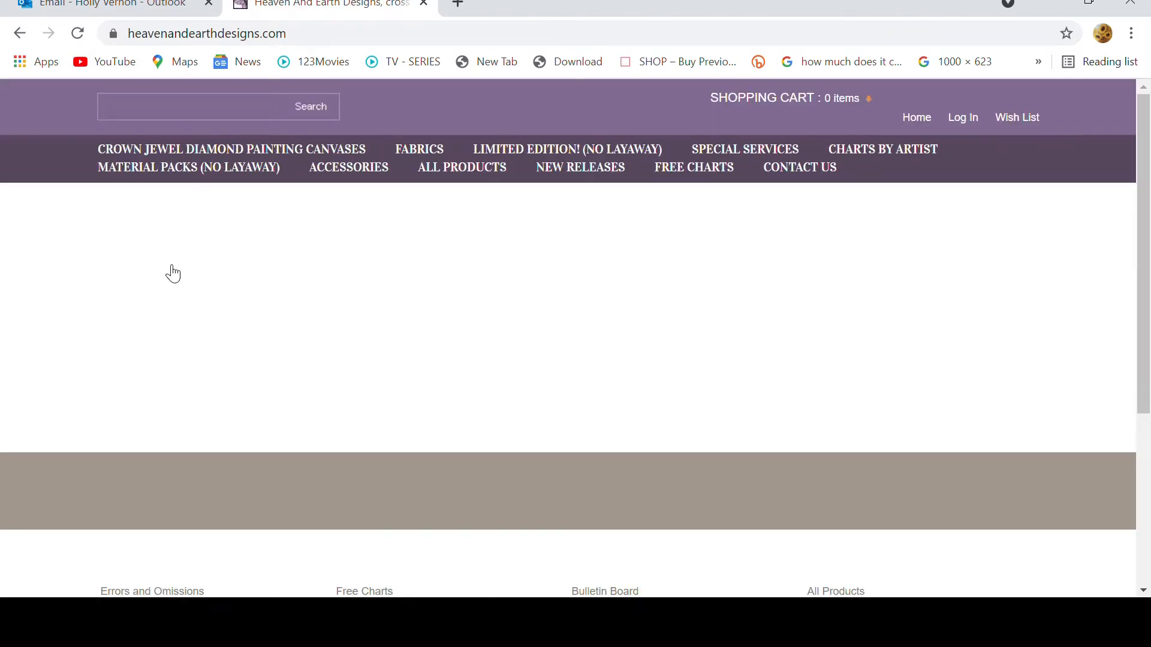
pyautogui.click(214, 107)
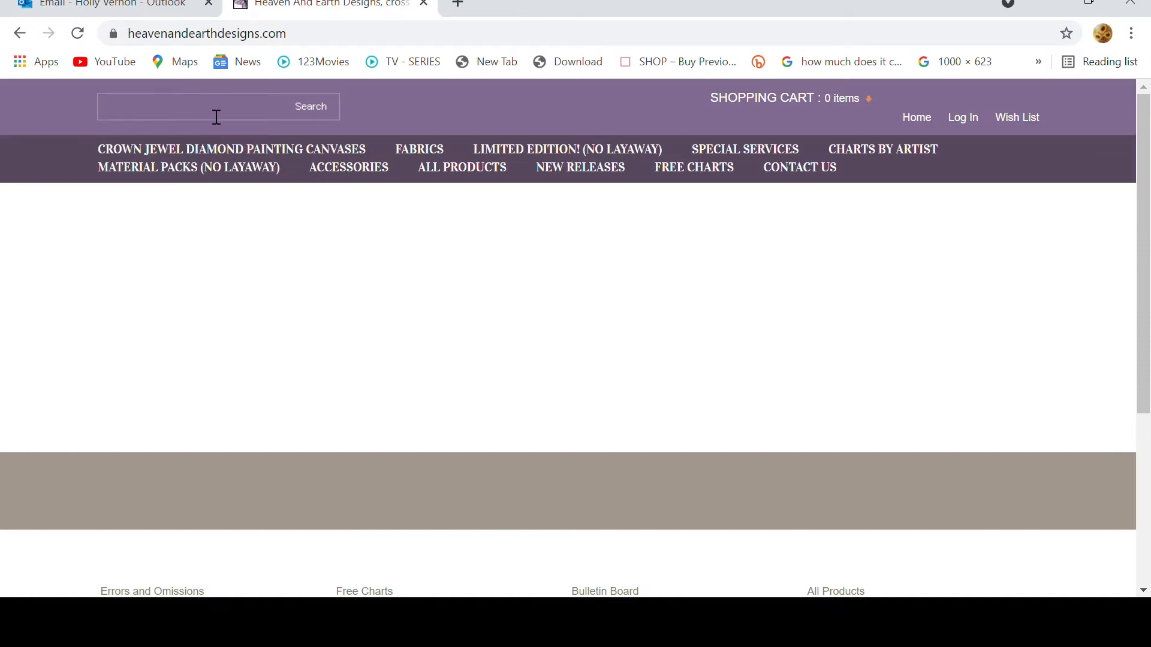
pyautogui.write('Dona Ge')
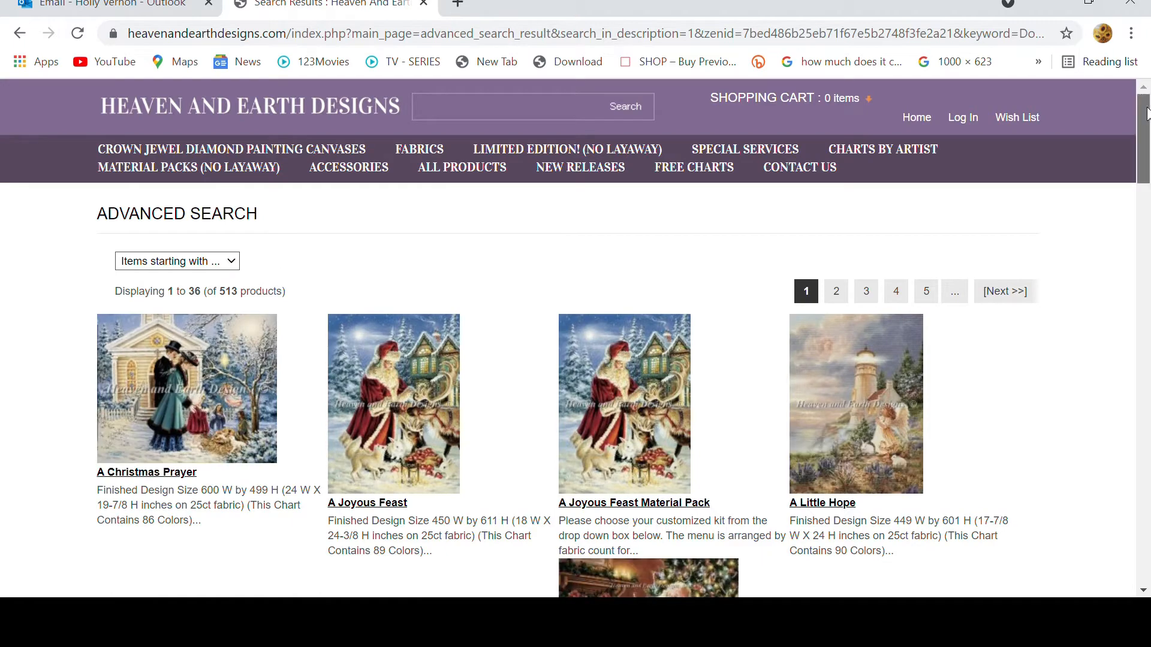
pyautogui.scroll(-3)
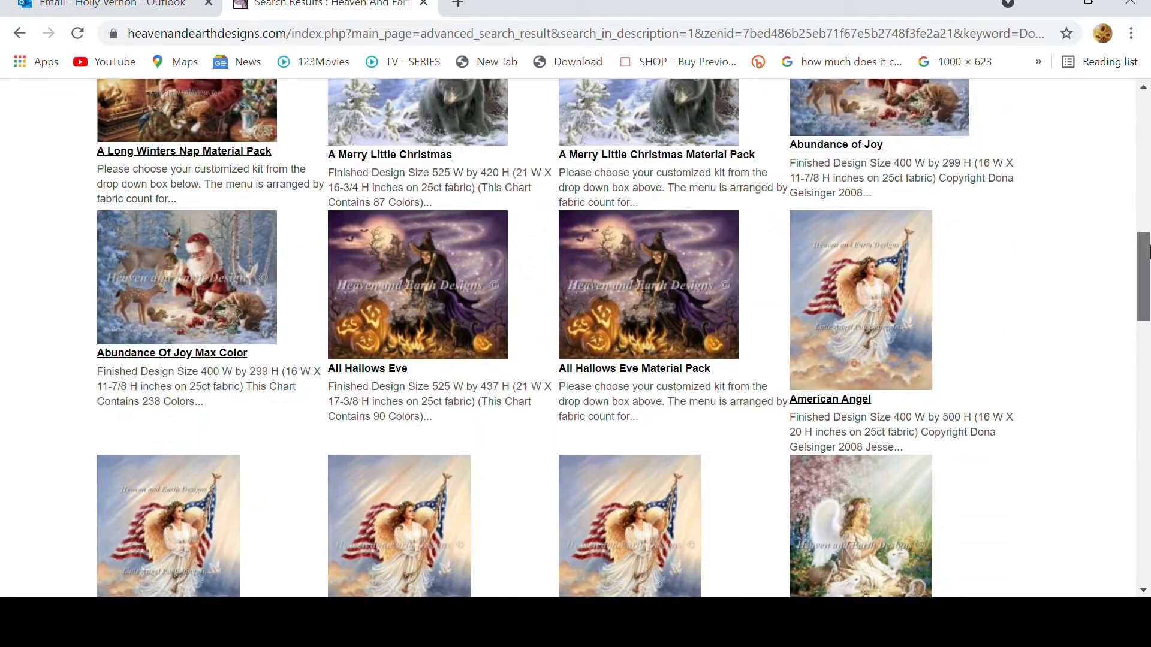
pyautogui.scroll(-3)
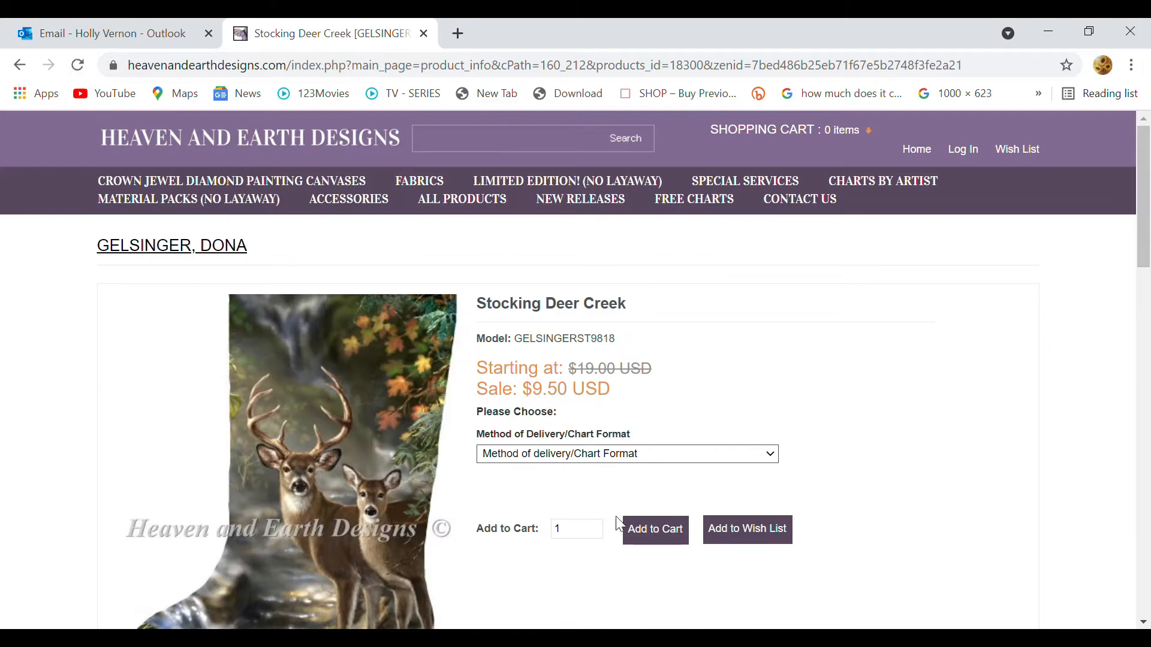
# Step: Add the Stocking Deer Creek chart in Download PDF (Regular Chart) format to the cart and check out
pyautogui.click(626, 453)
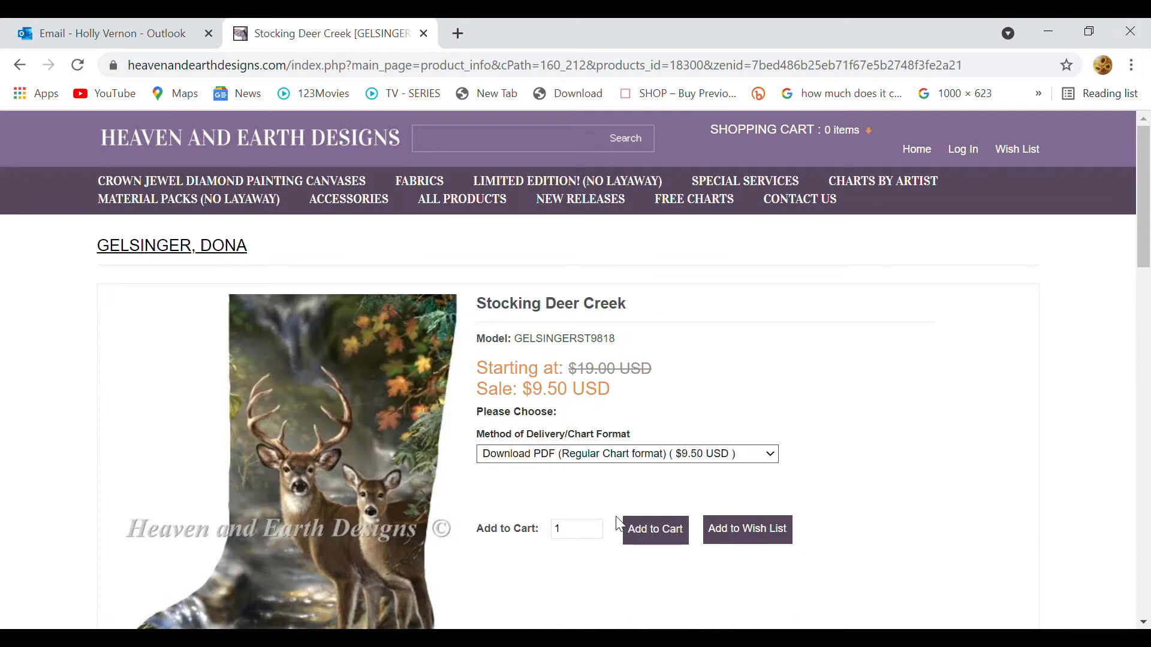
pyautogui.scroll(-3)
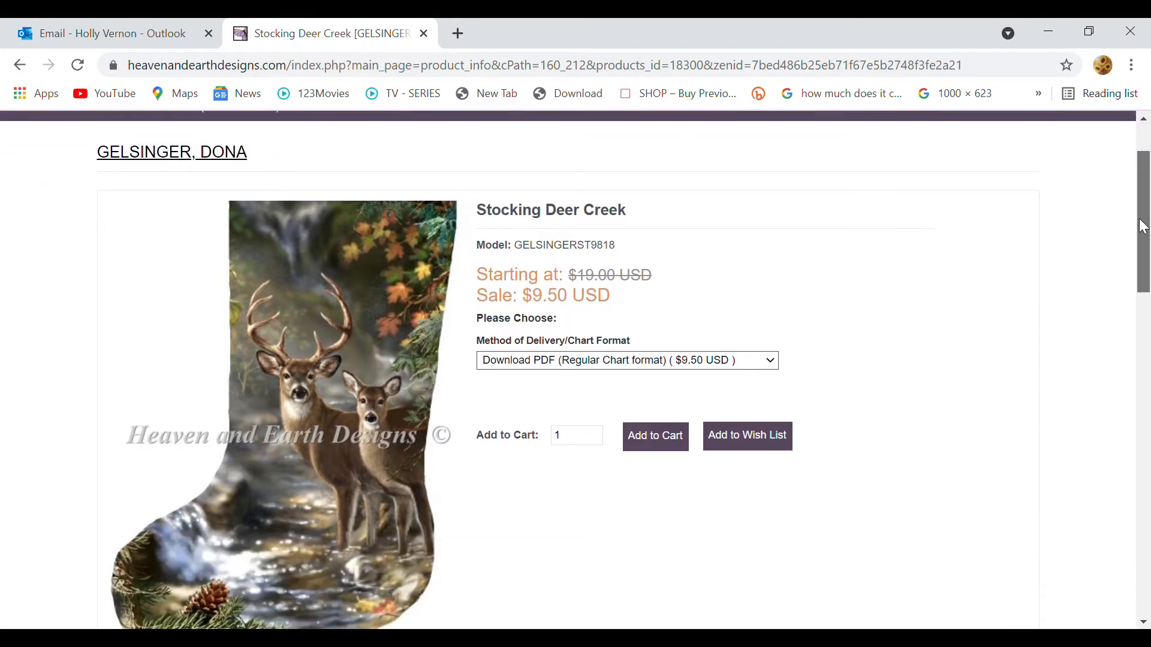
pyautogui.click(655, 435)
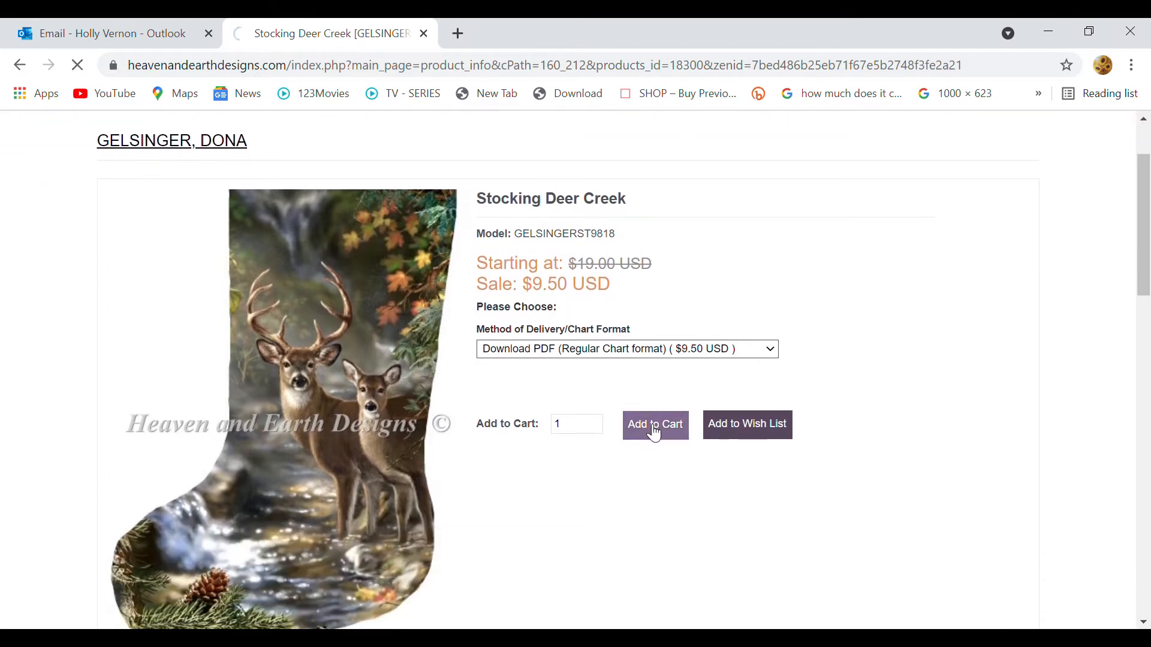
pyautogui.click(653, 424)
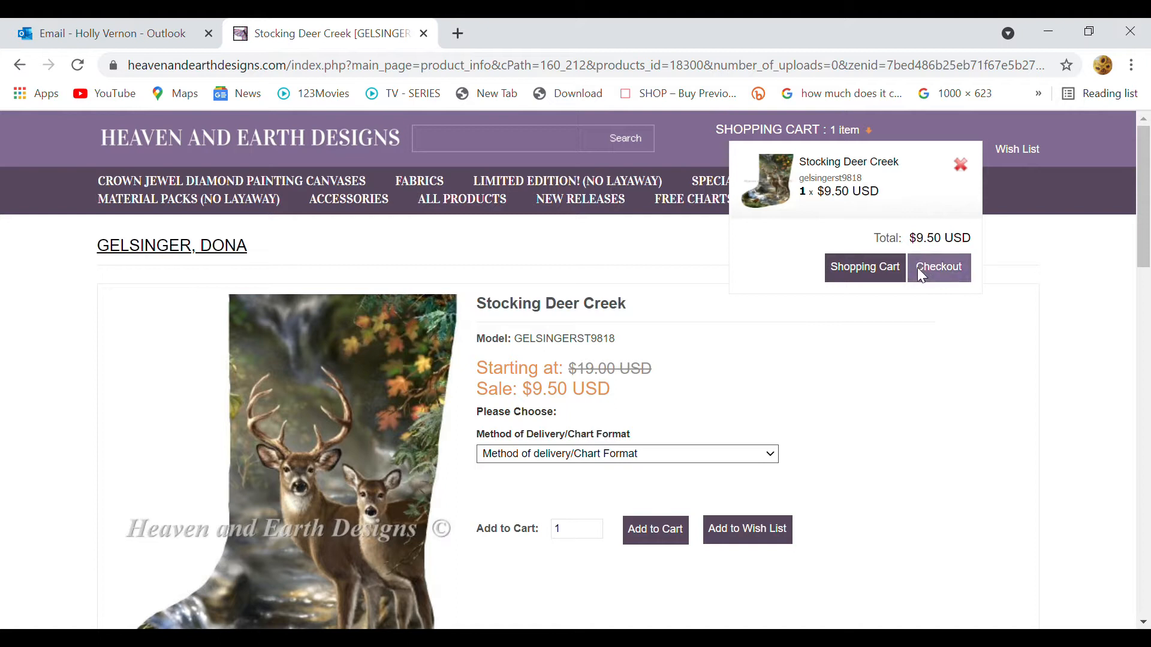
pyautogui.click(939, 266)
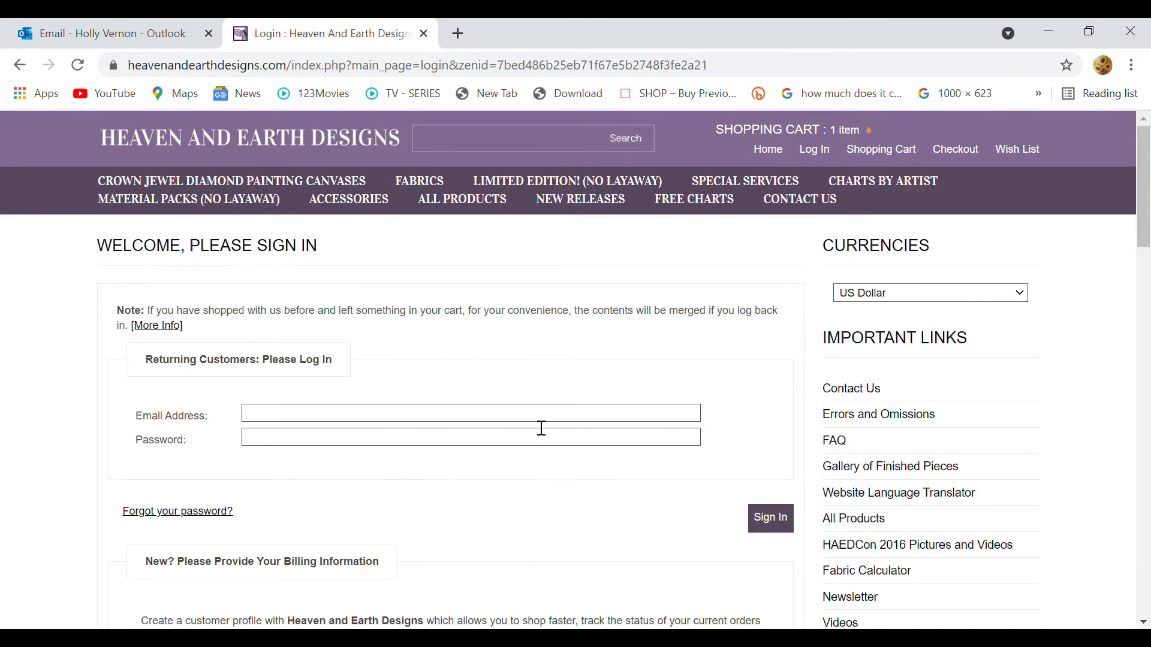
# Step: Sign in with the saved account details and dismiss Chrome's password breach check
pyautogui.click(470, 412)
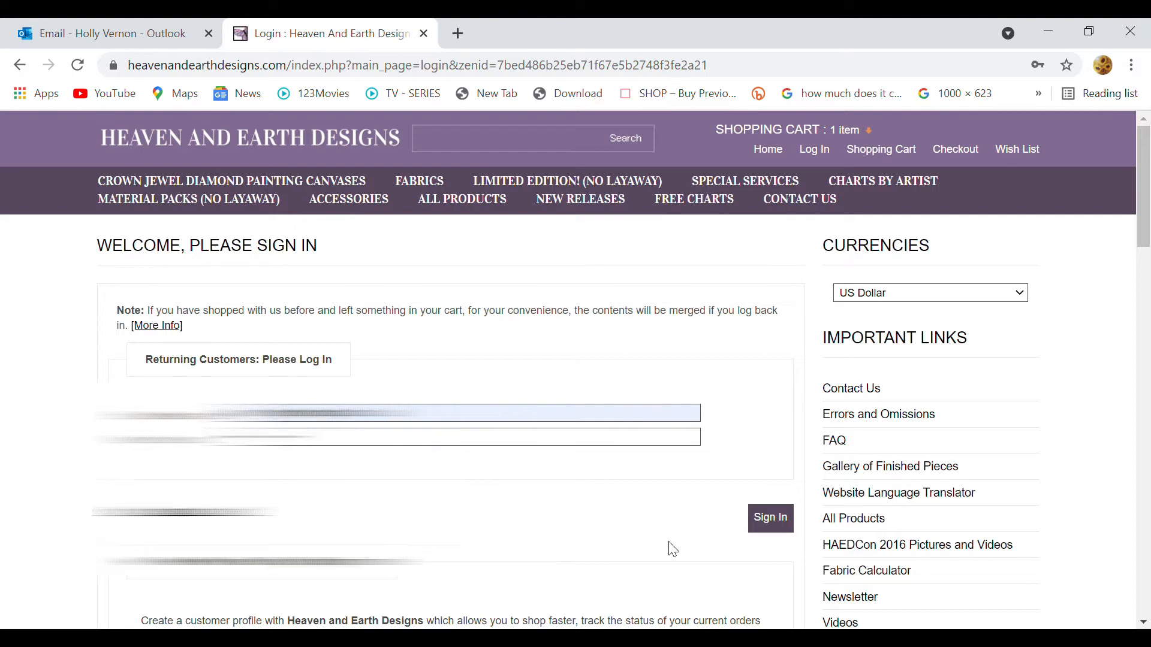
pyautogui.click(770, 518)
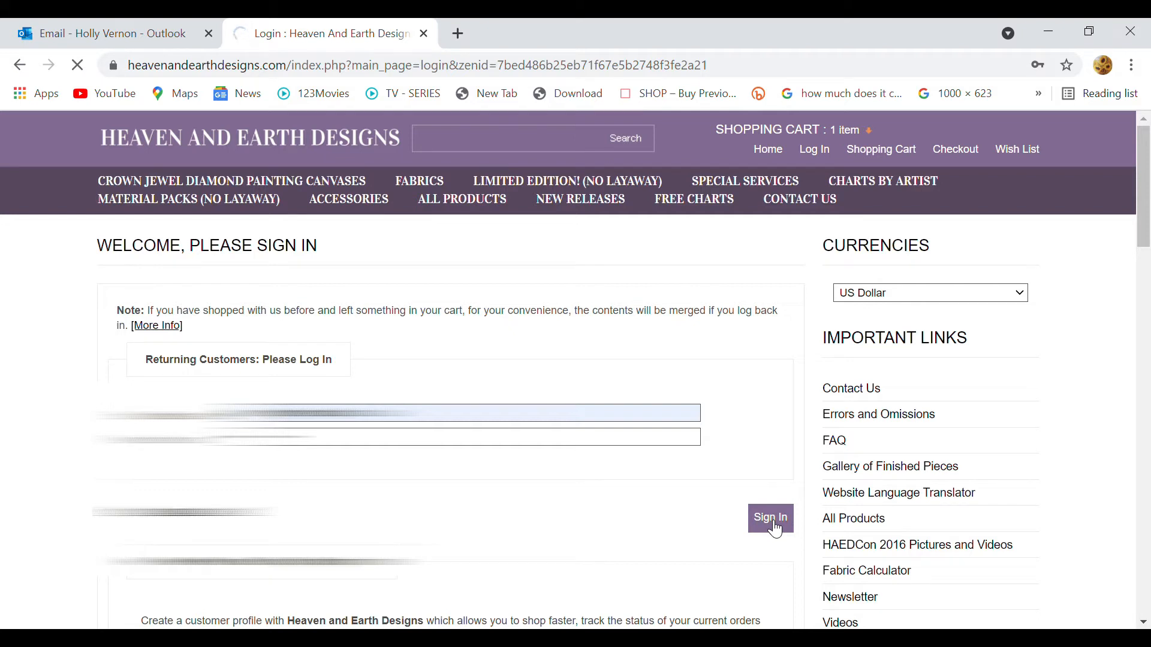
pyautogui.click(770, 517)
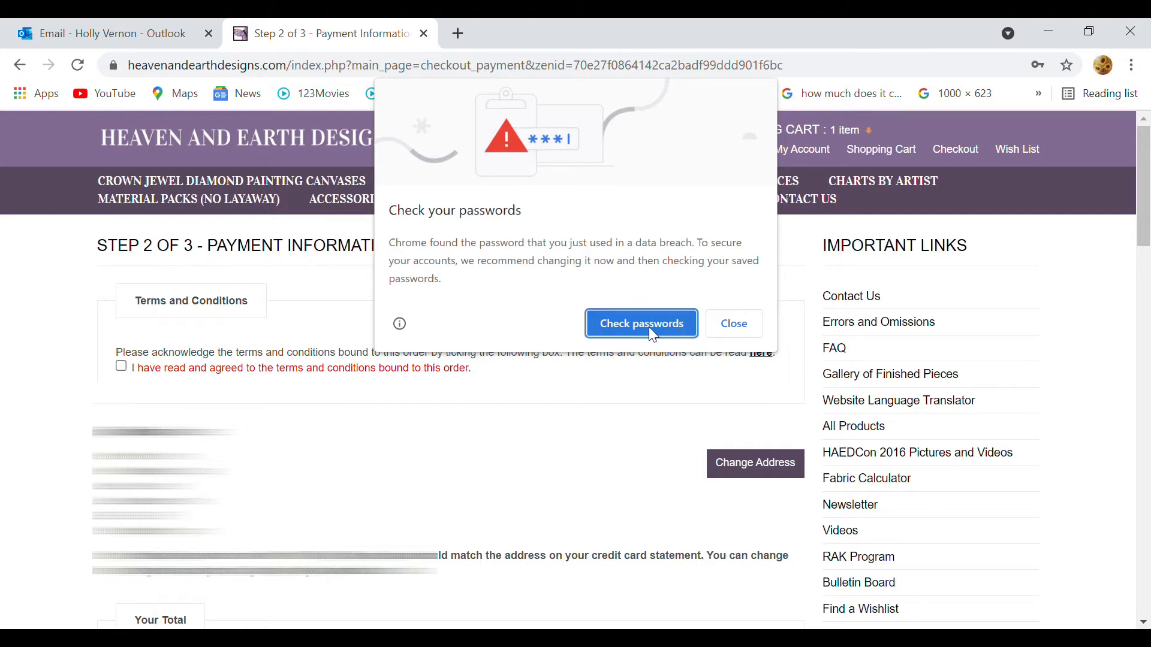
pyautogui.click(640, 323)
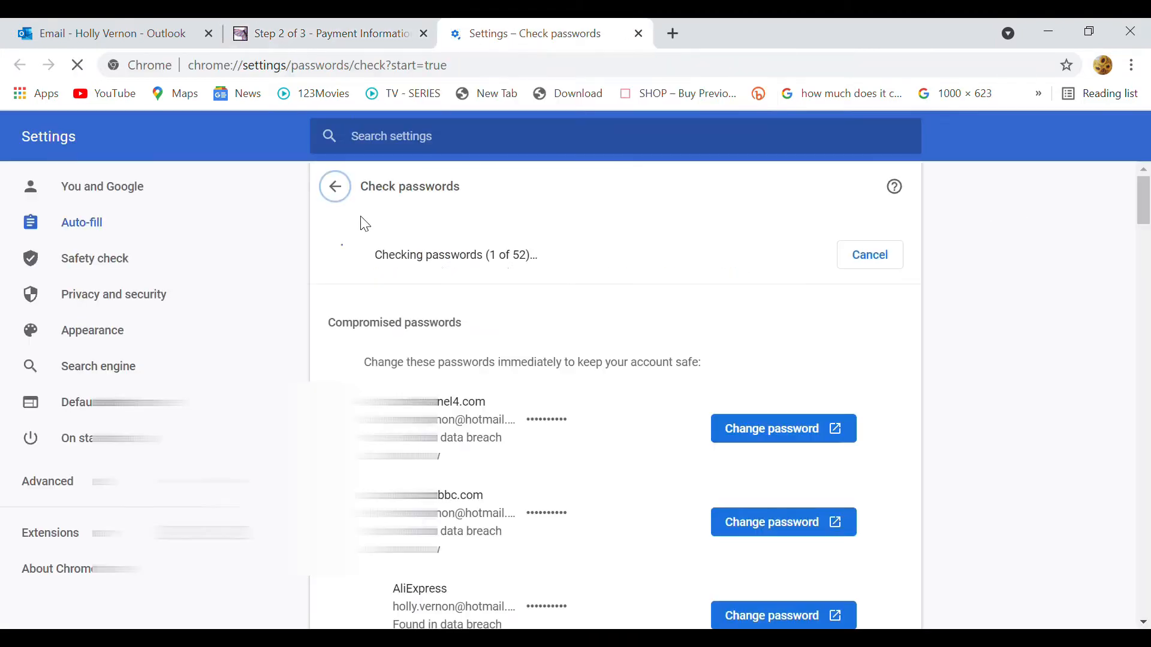
pyautogui.click(635, 34)
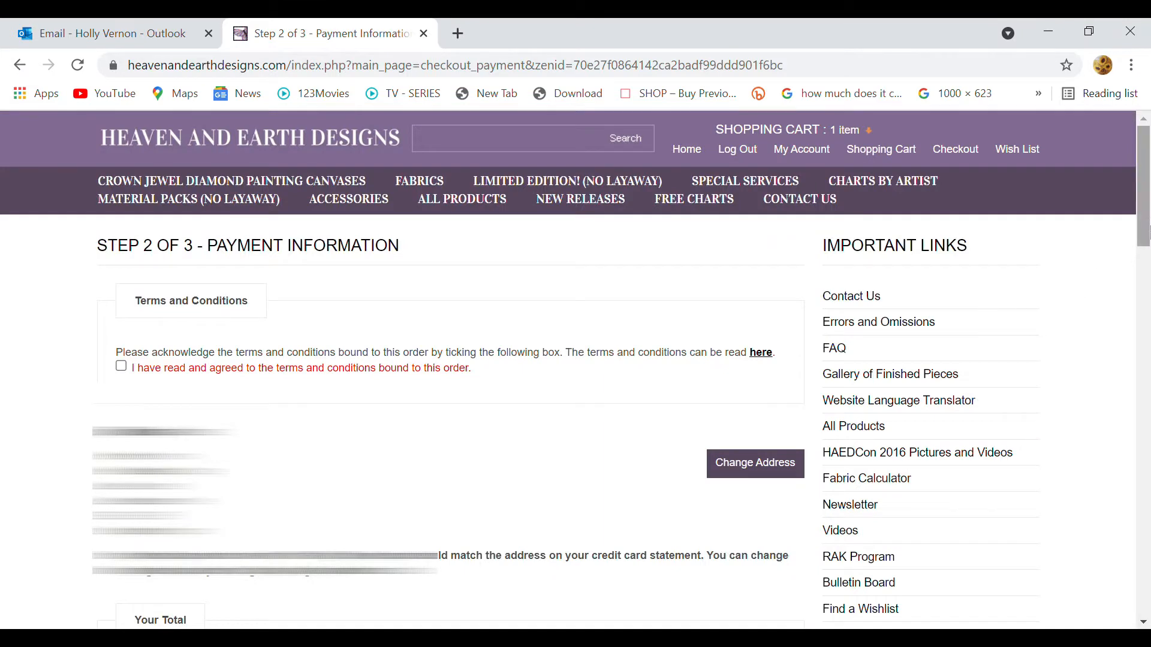
# Step: Choose PayPal as the payment method and agree to the terms and conditions
pyautogui.scroll(-3)
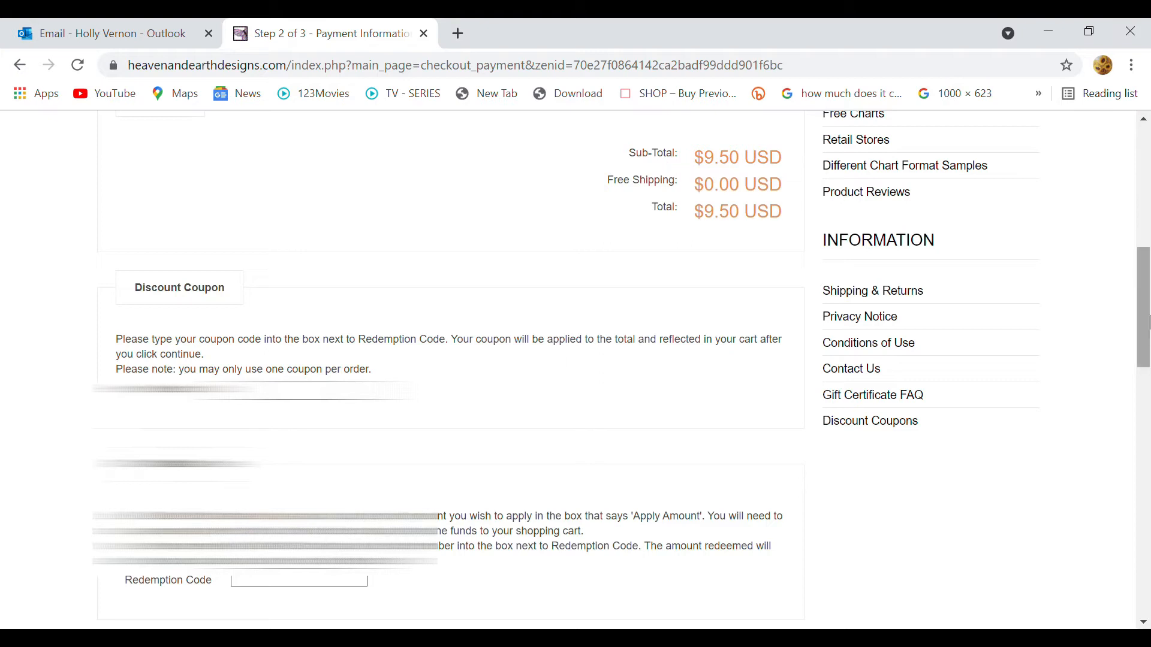
pyautogui.scroll(3)
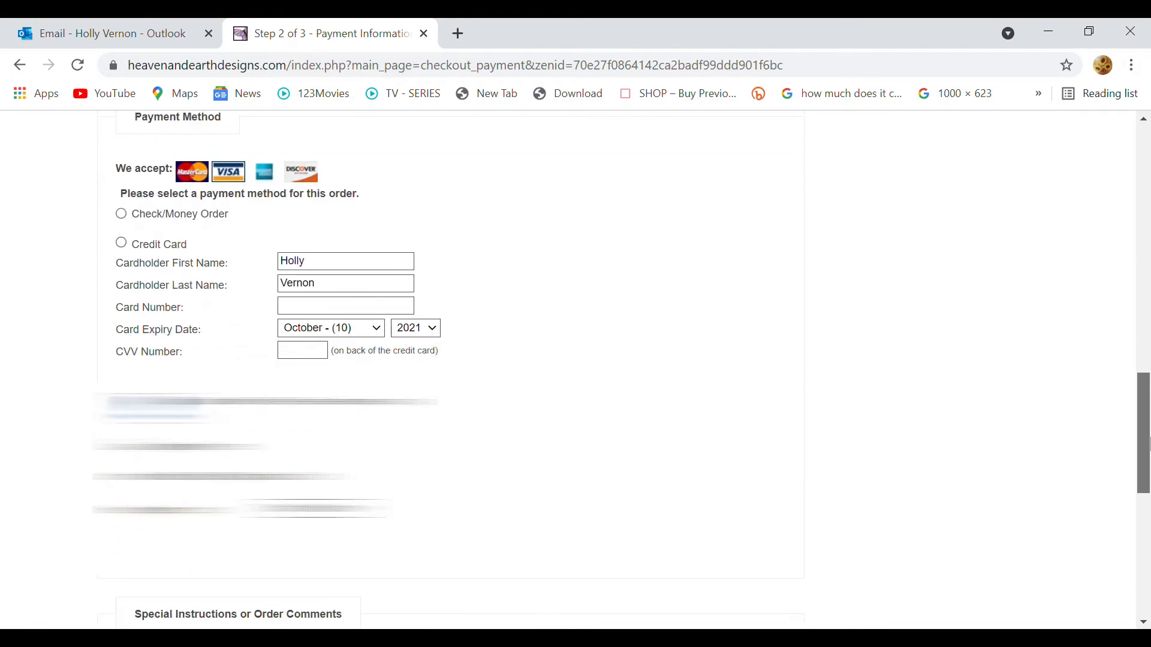
pyautogui.scroll(-3)
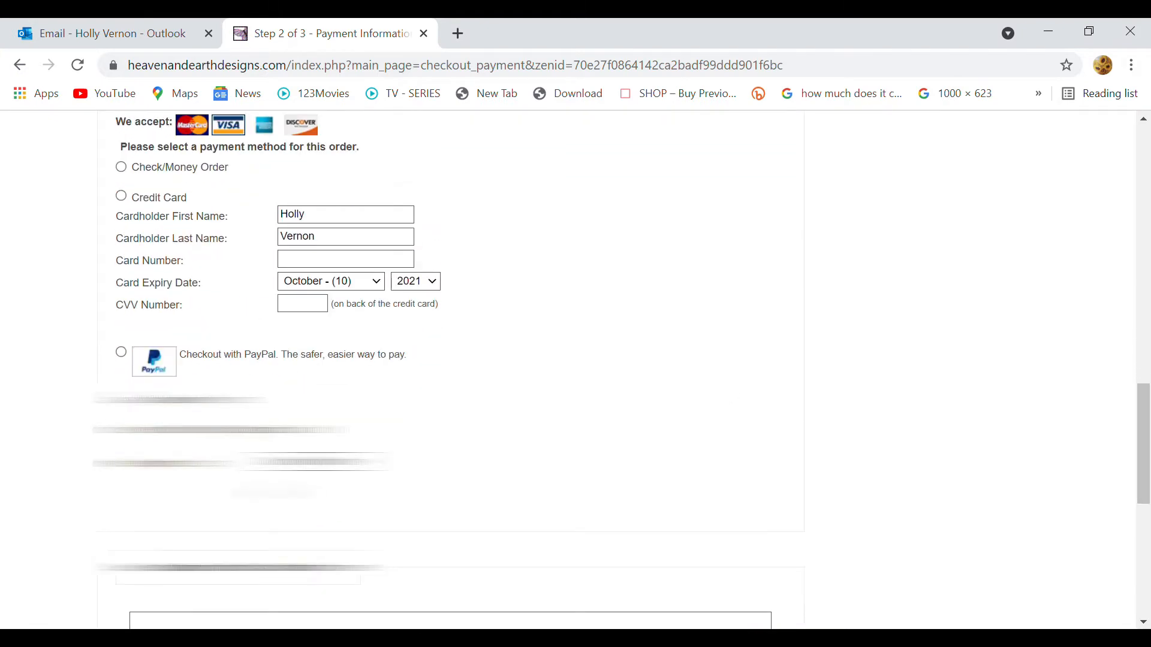
pyautogui.click(121, 352)
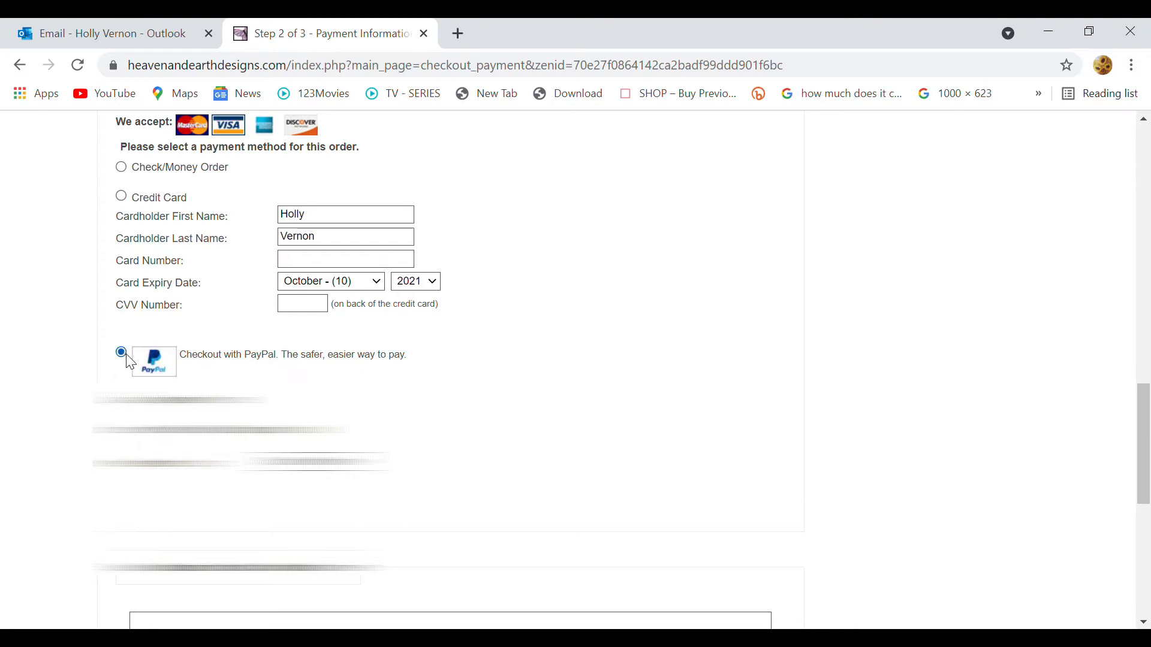
pyautogui.click(121, 353)
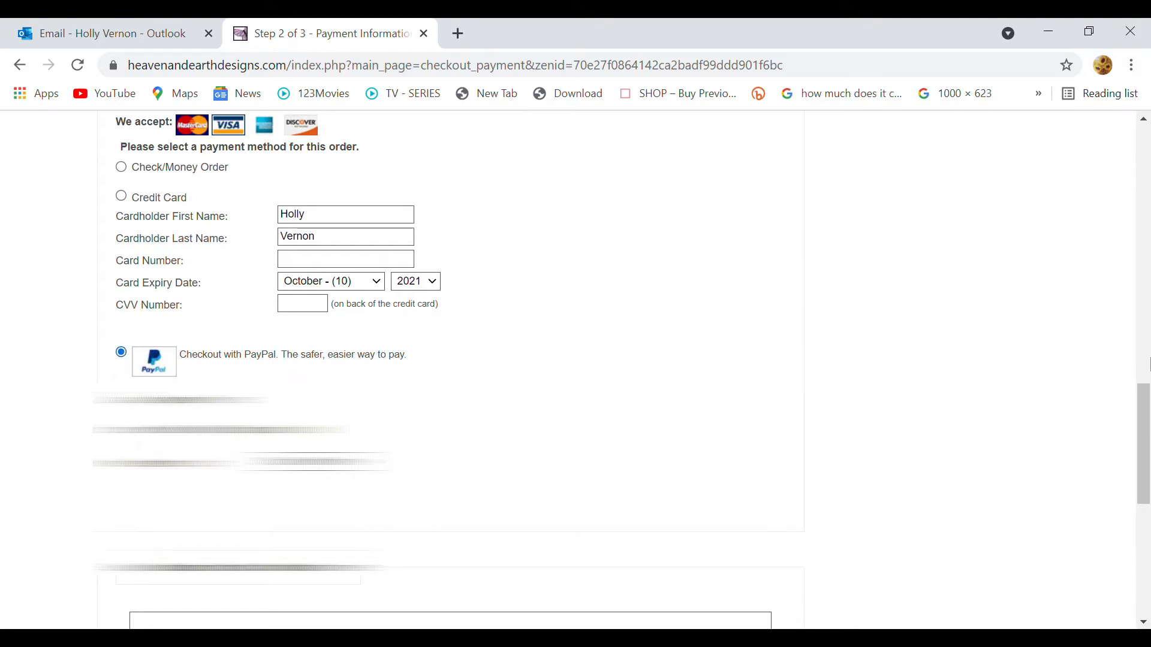
pyautogui.scroll(-3)
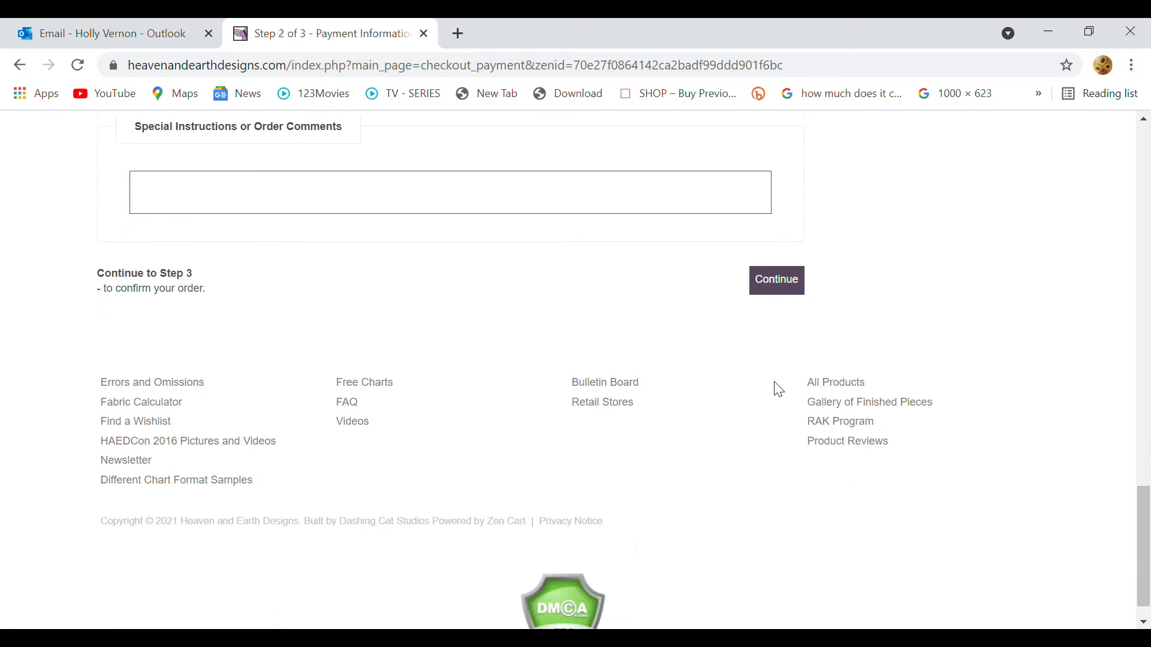
pyautogui.click(775, 279)
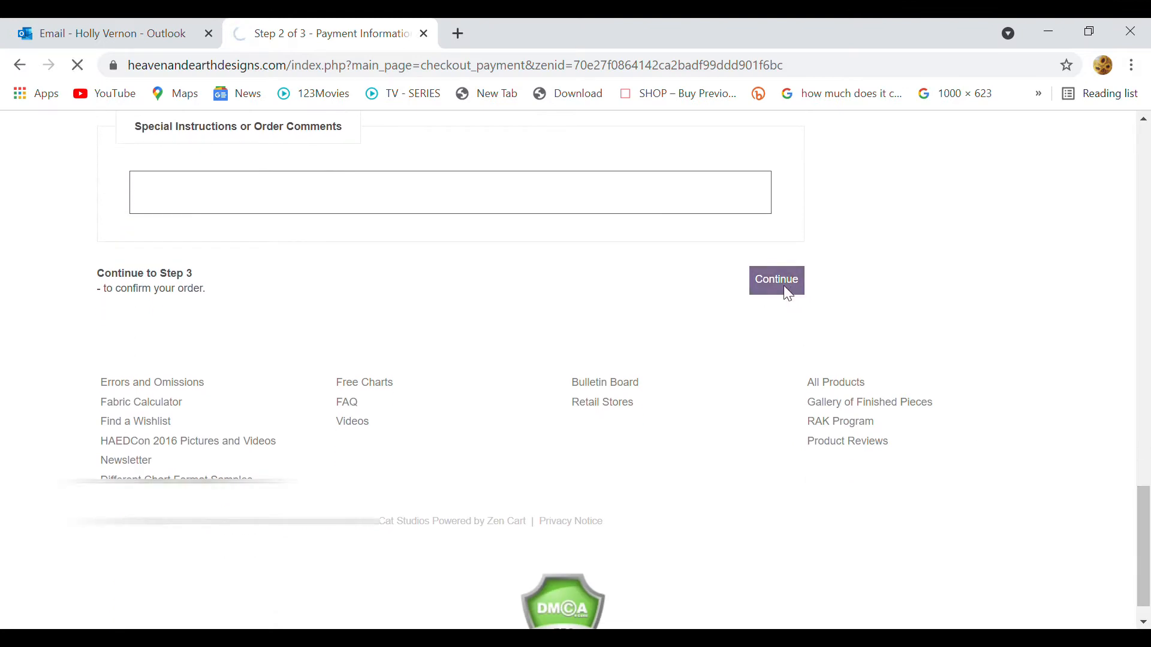
pyautogui.click(776, 279)
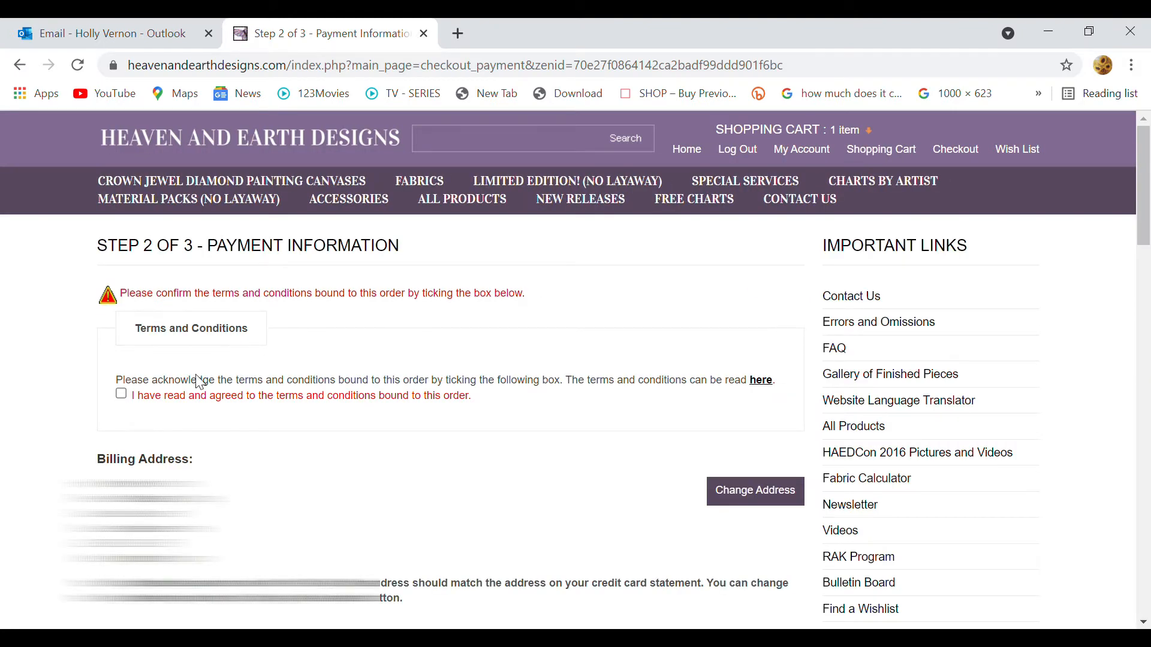
# Step: Continue to Step 3, the order confirmation page
pyautogui.scroll(-3)
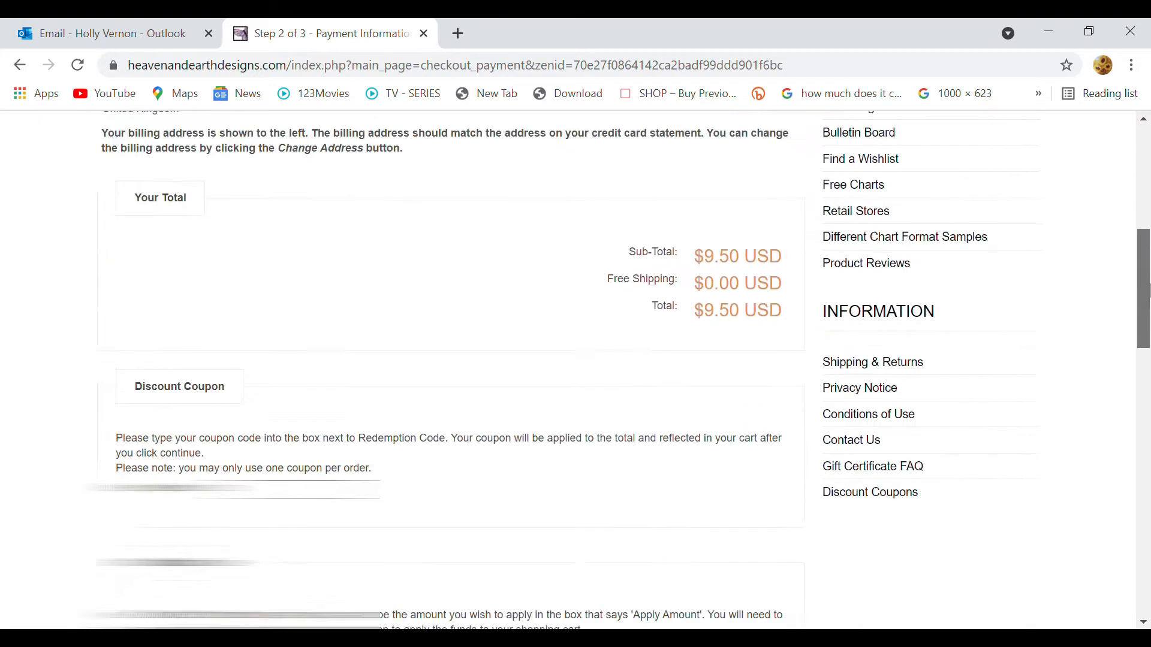
pyautogui.scroll(-3)
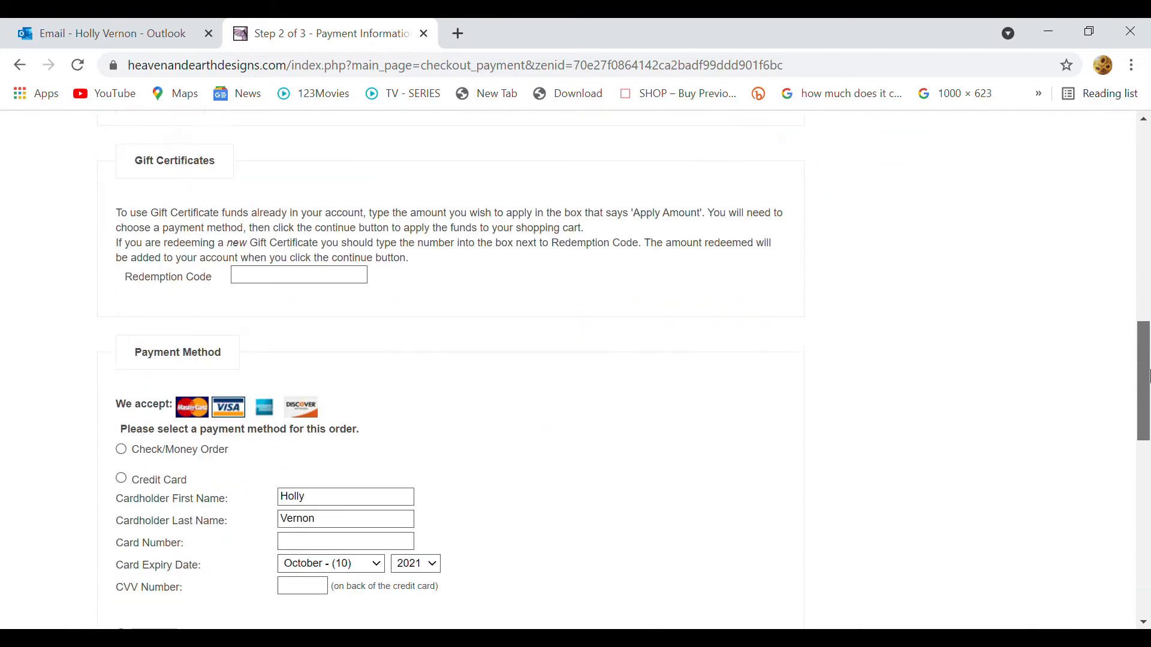
pyautogui.scroll(-3)
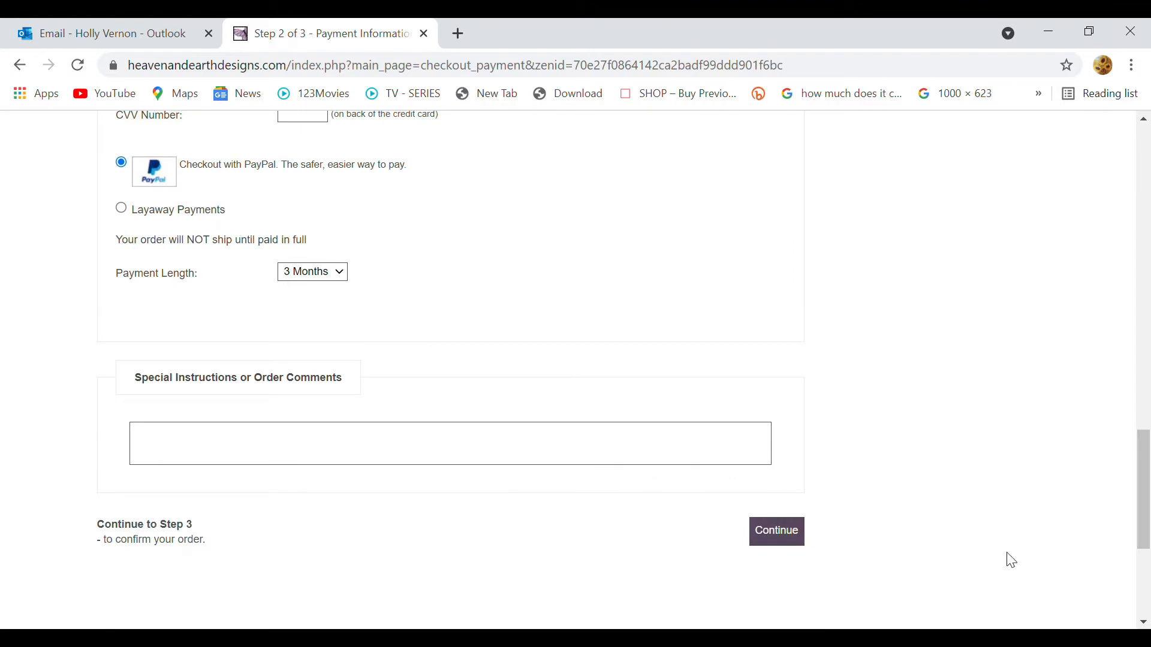
pyautogui.click(775, 531)
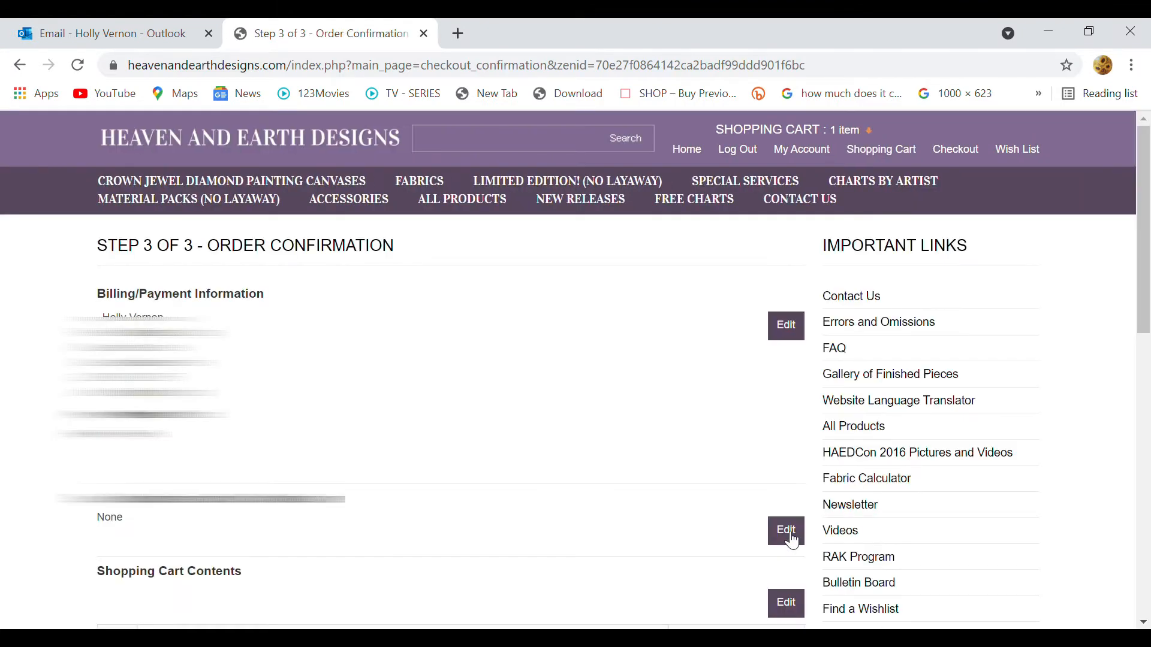
# Step: Confirm the Stocking Deer Creek order at $9.50
pyautogui.scroll(-3)
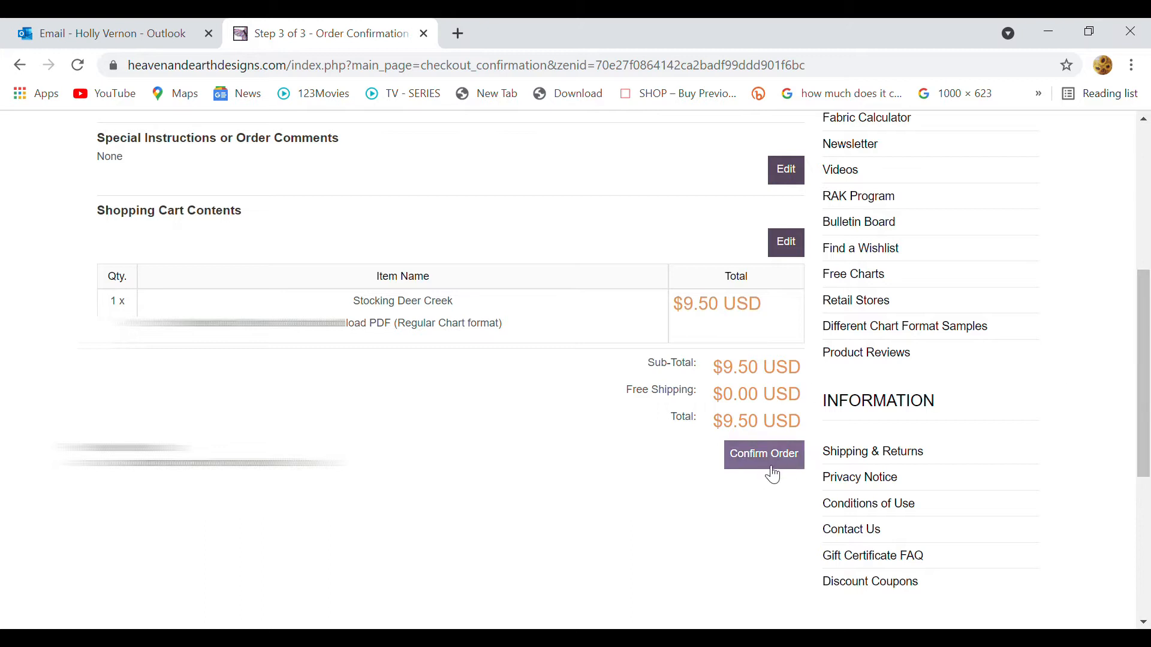
pyautogui.click(764, 454)
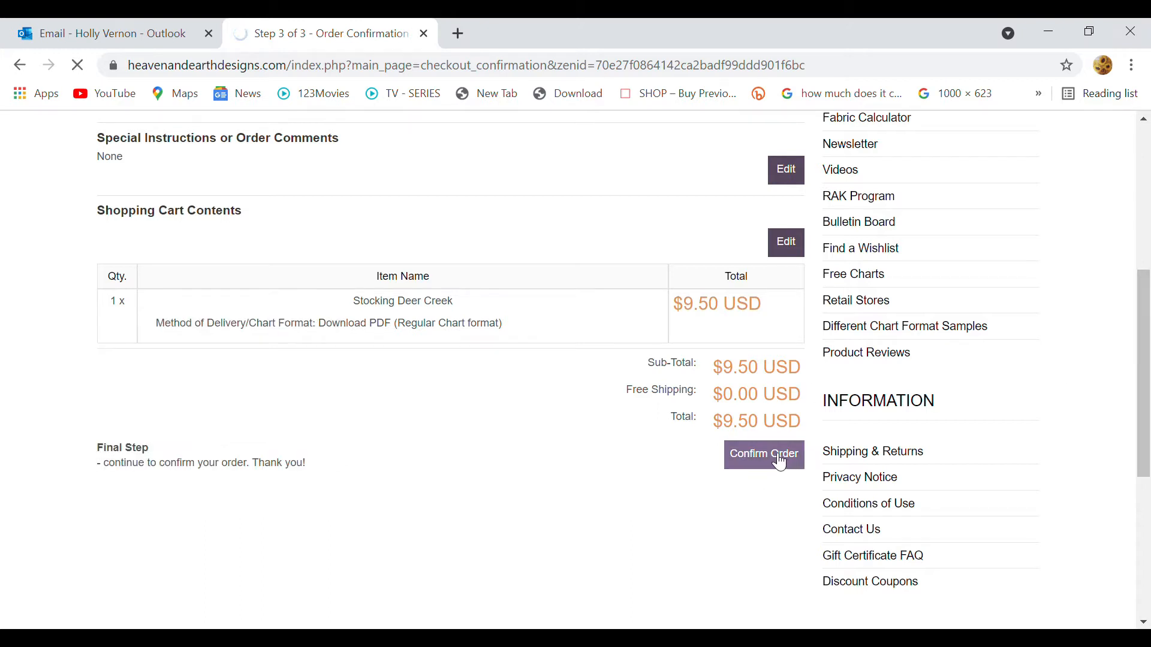
pyautogui.click(763, 456)
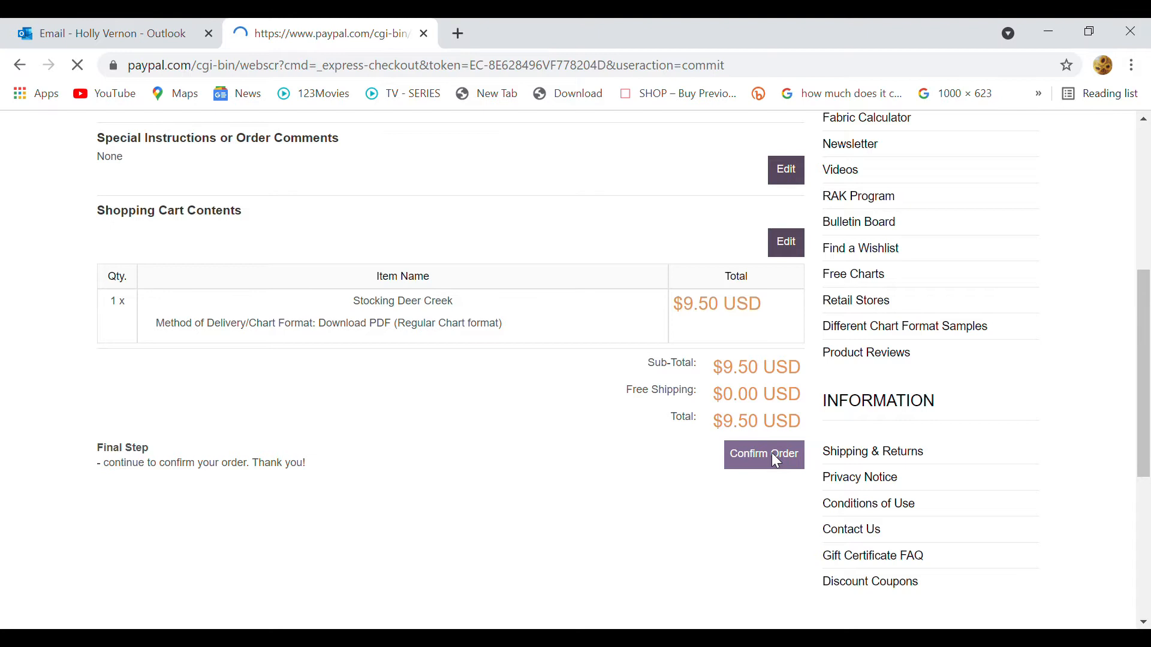
pyautogui.click(764, 454)
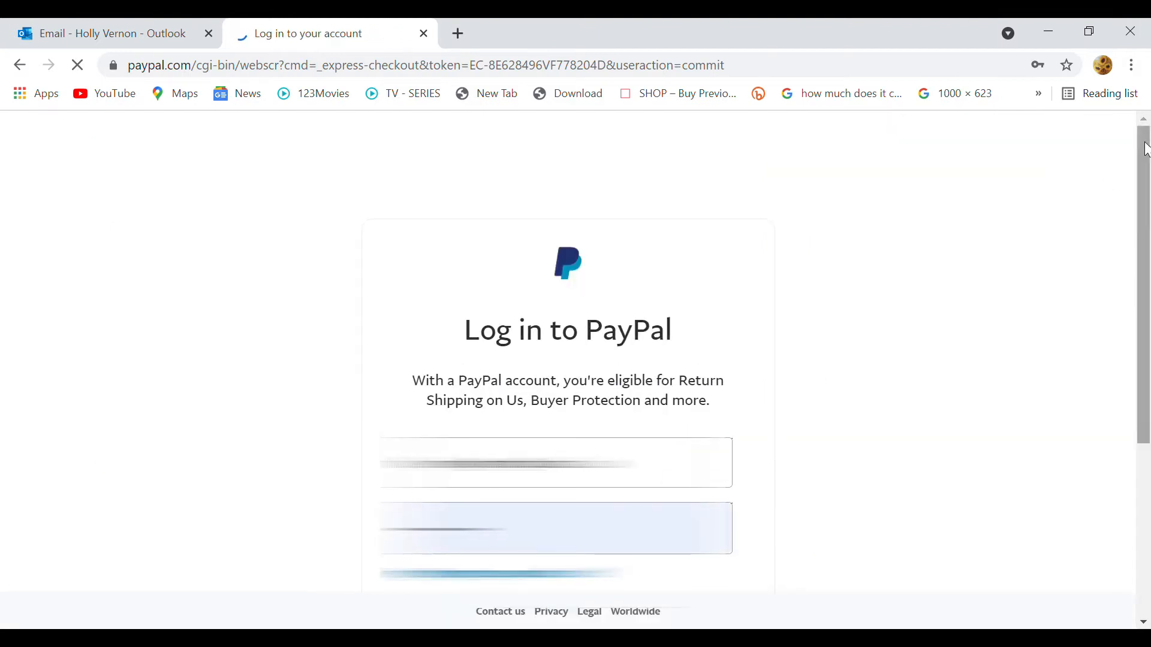
# Step: Log in to PayPal and process the payment
pyautogui.scroll(-3)
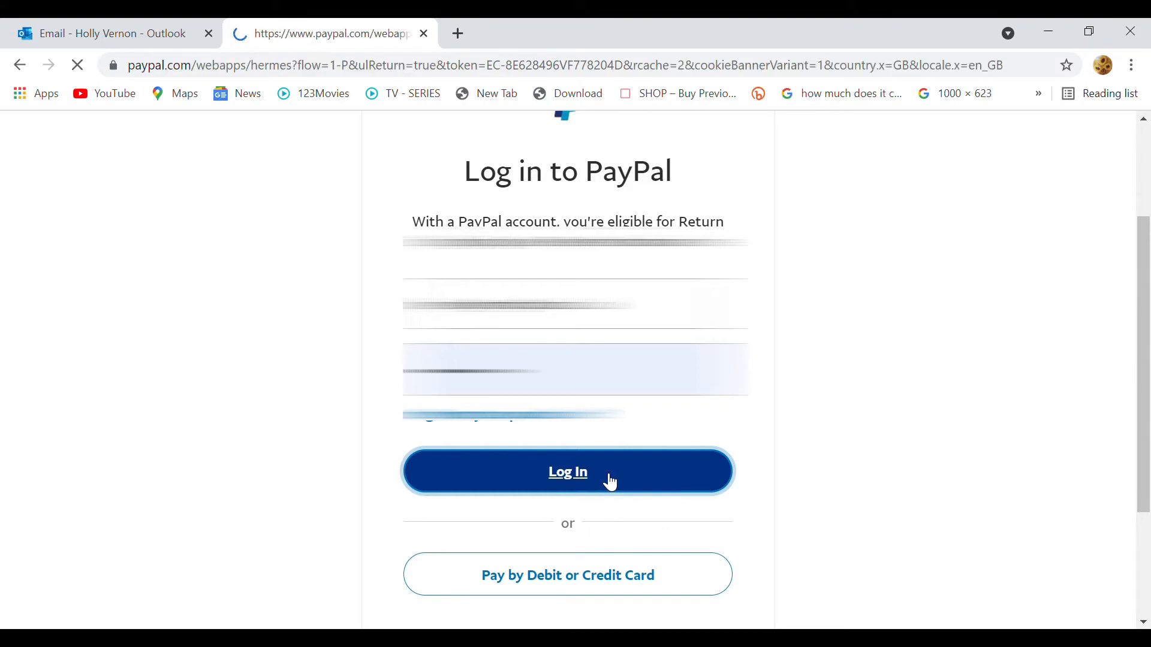
pyautogui.click(567, 472)
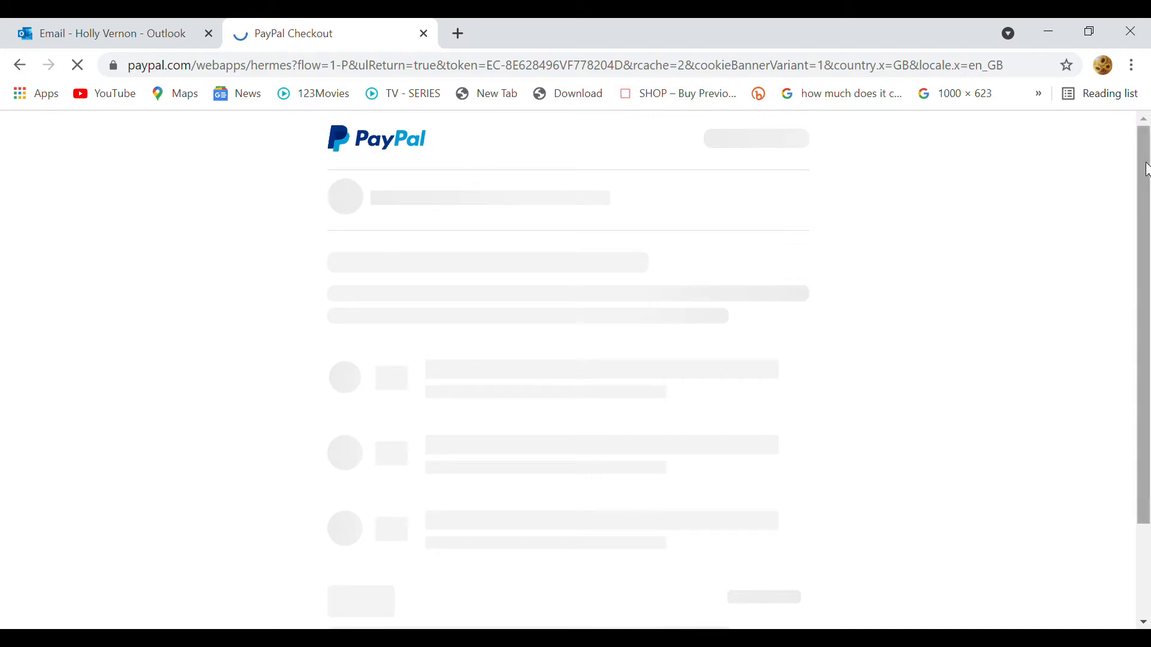
pyautogui.click(567, 473)
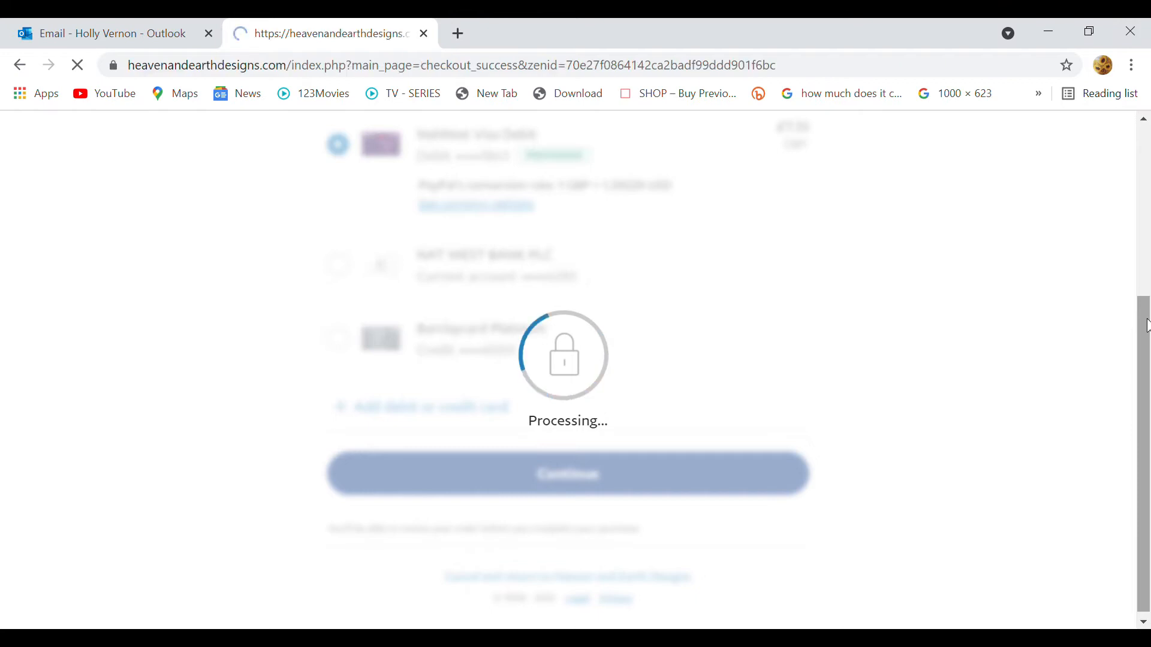
# Step: Download the Stocking Deer Creek Chart Pack PDF from the thank-you page and return to Outlook
pyautogui.click(567, 474)
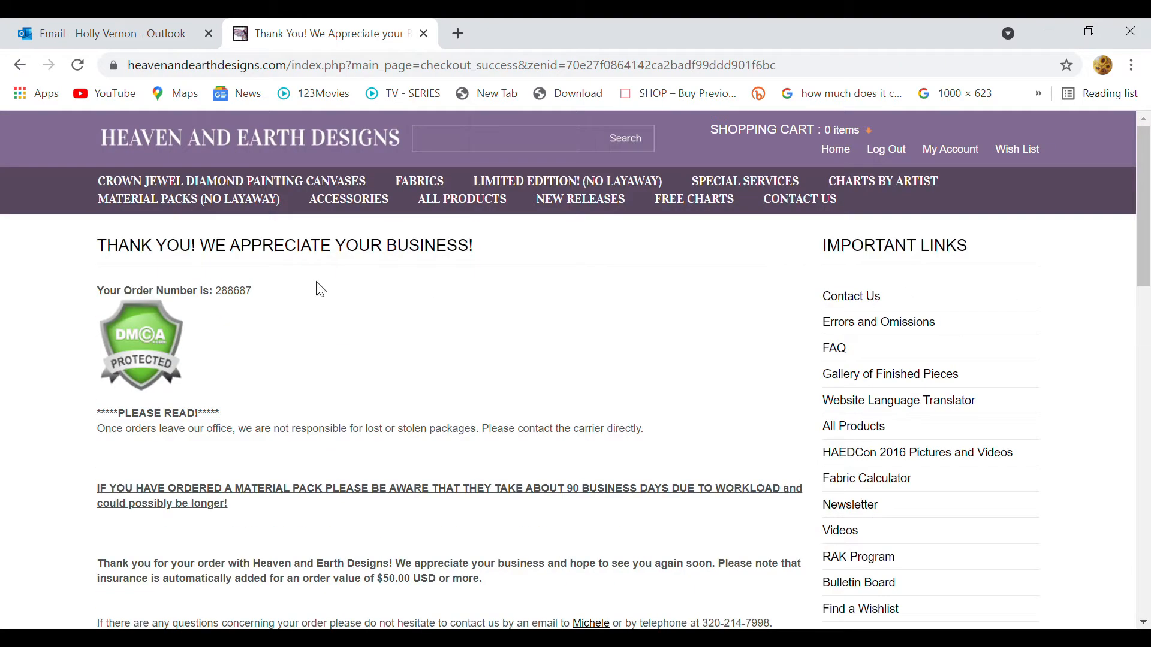
pyautogui.moveTo(471, 261)
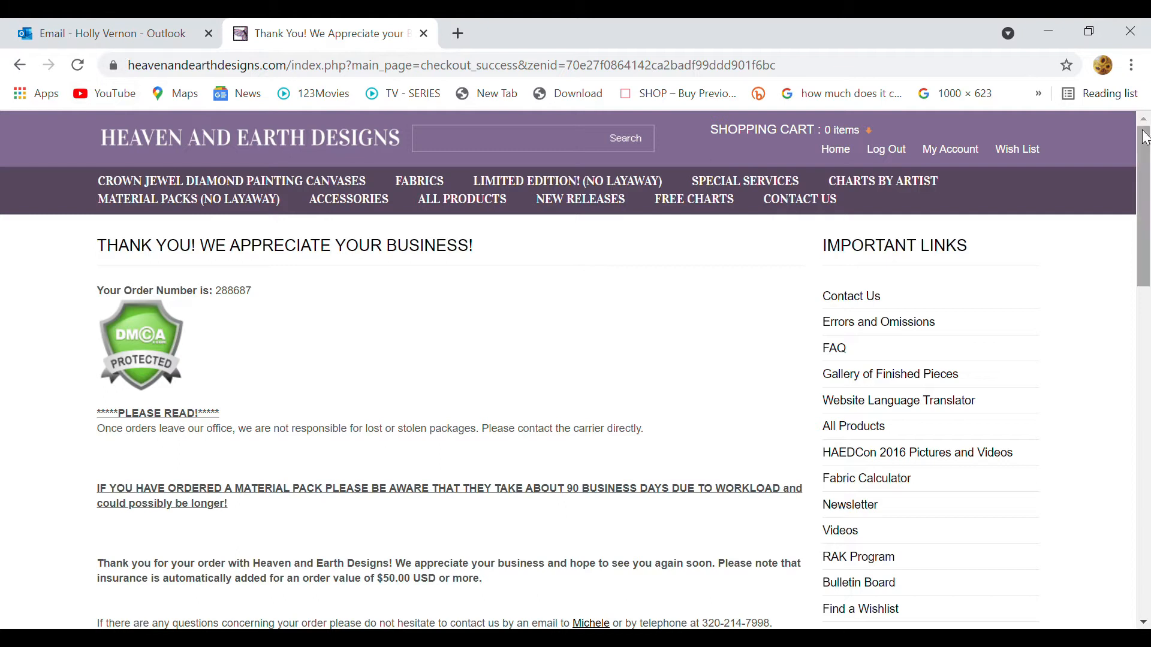
pyautogui.scroll(-3)
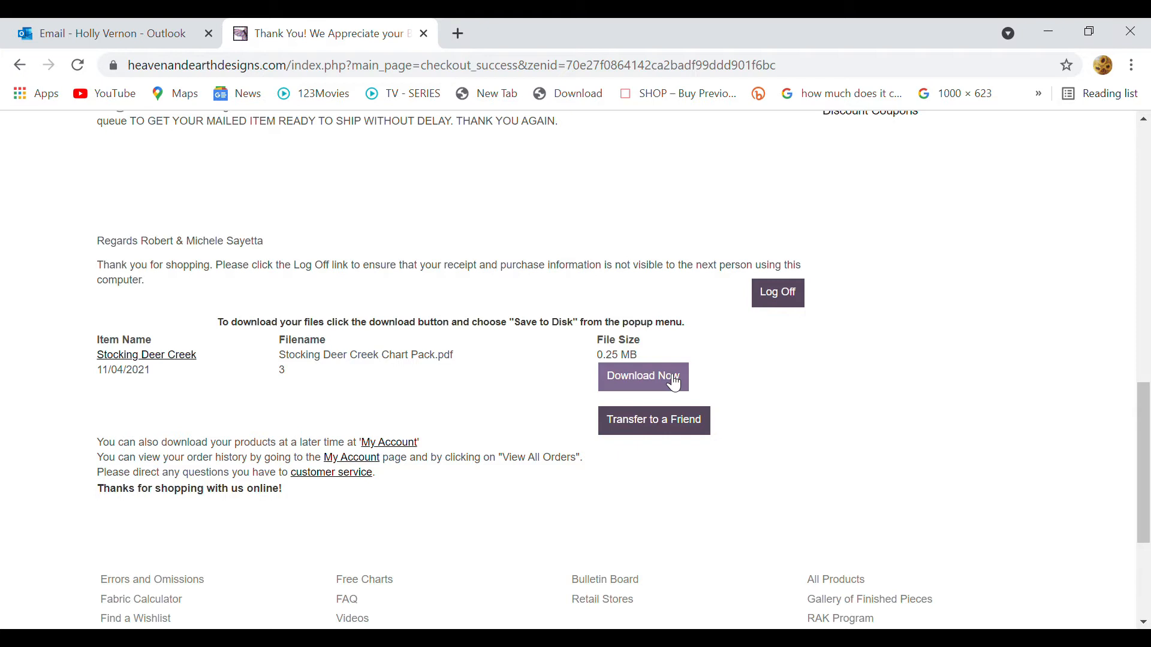
pyautogui.click(643, 377)
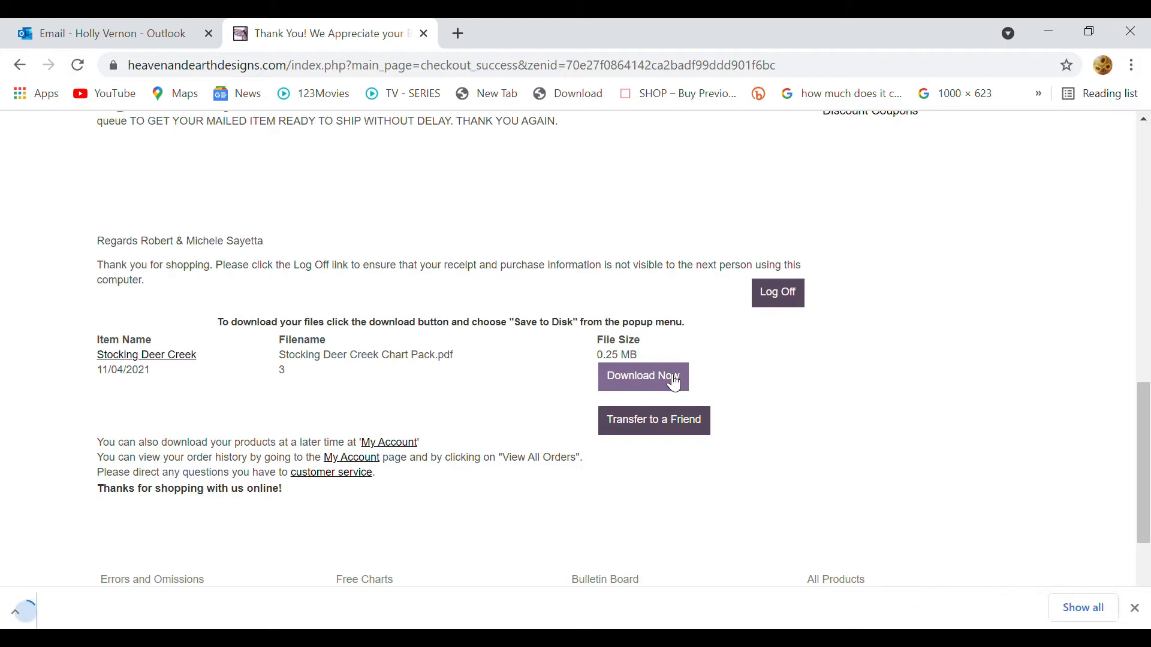
pyautogui.click(642, 377)
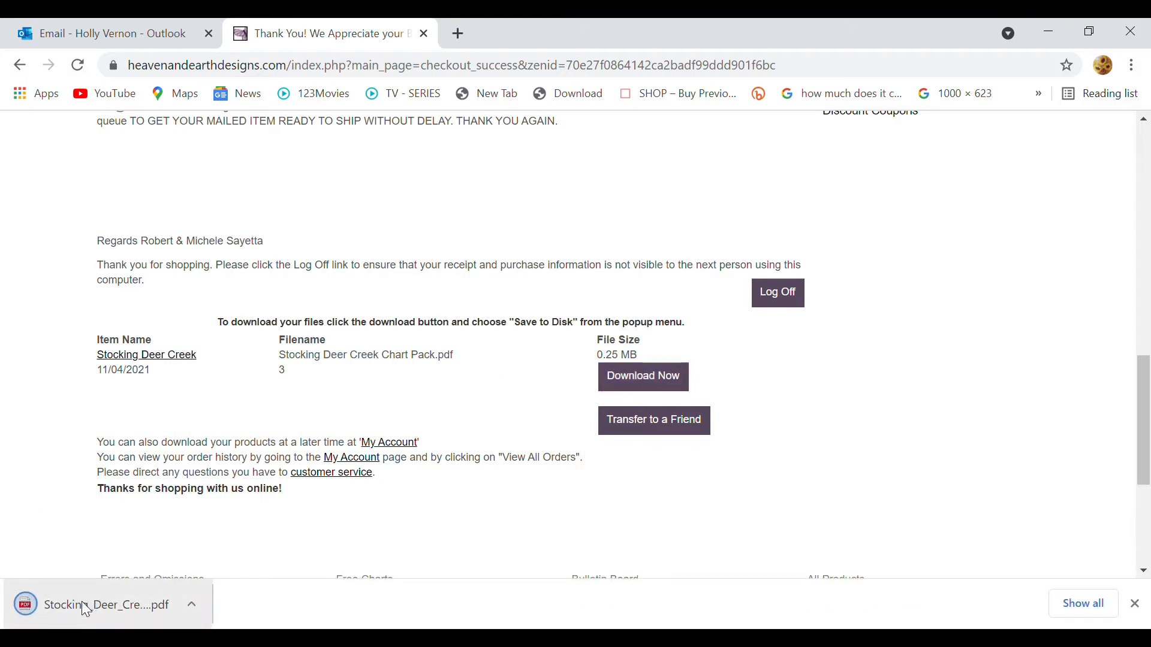
pyautogui.click(111, 34)
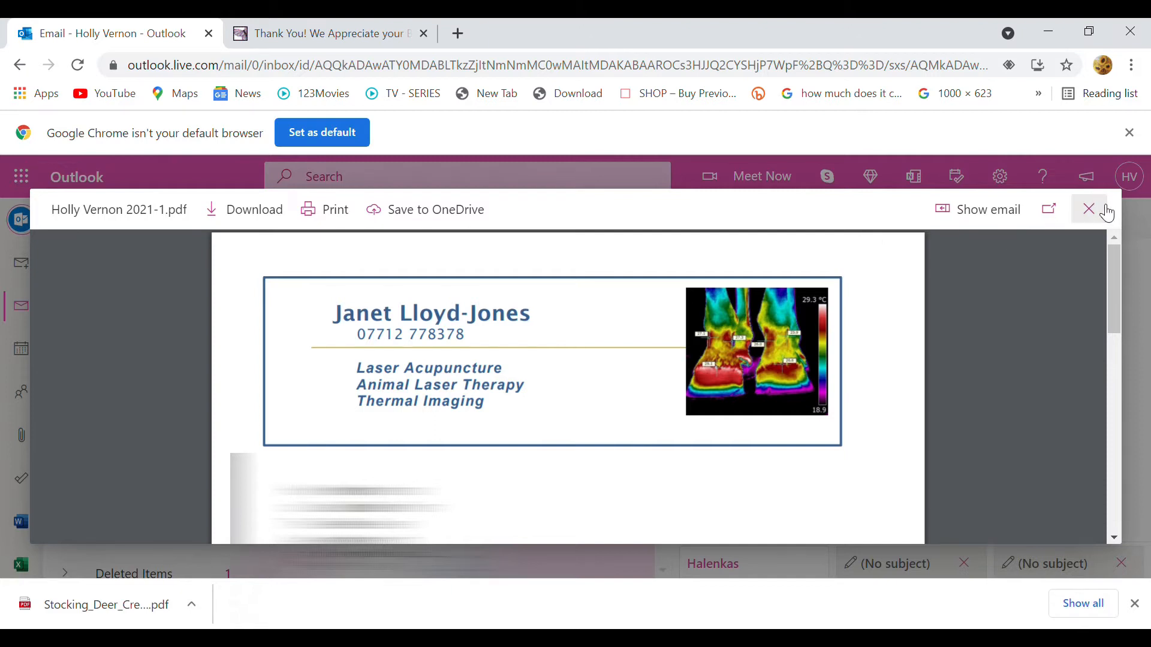
# Step: Close the attachment preview and clear the stray text and contact suggestion in the new message
pyautogui.click(1089, 209)
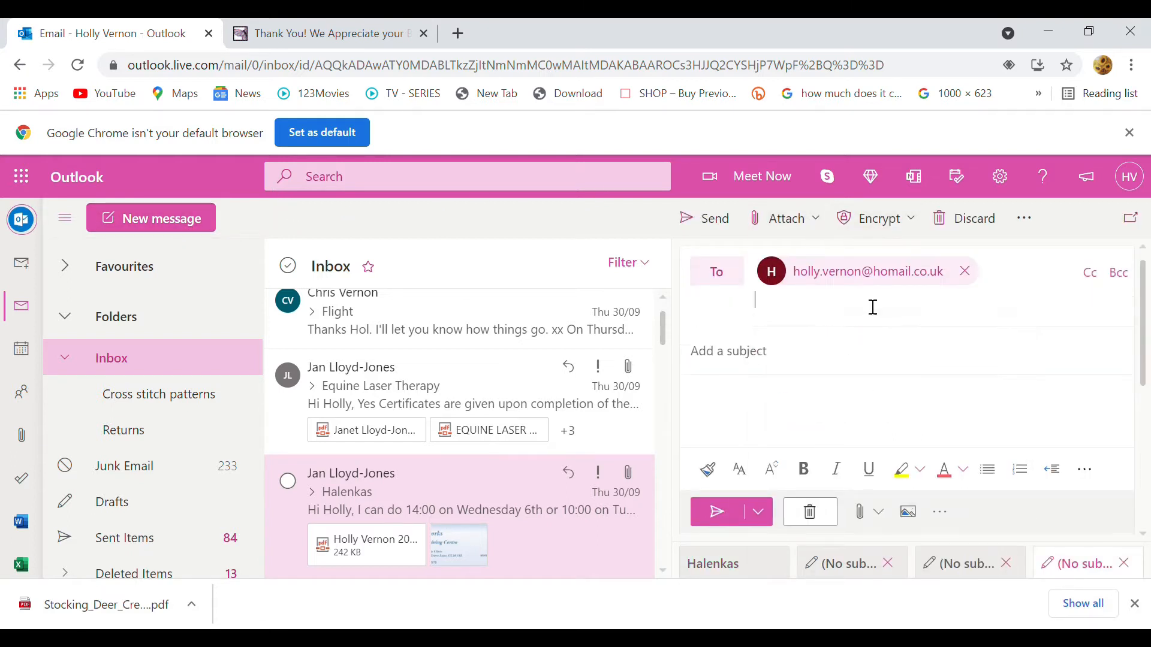
pyautogui.write('Deer creek')
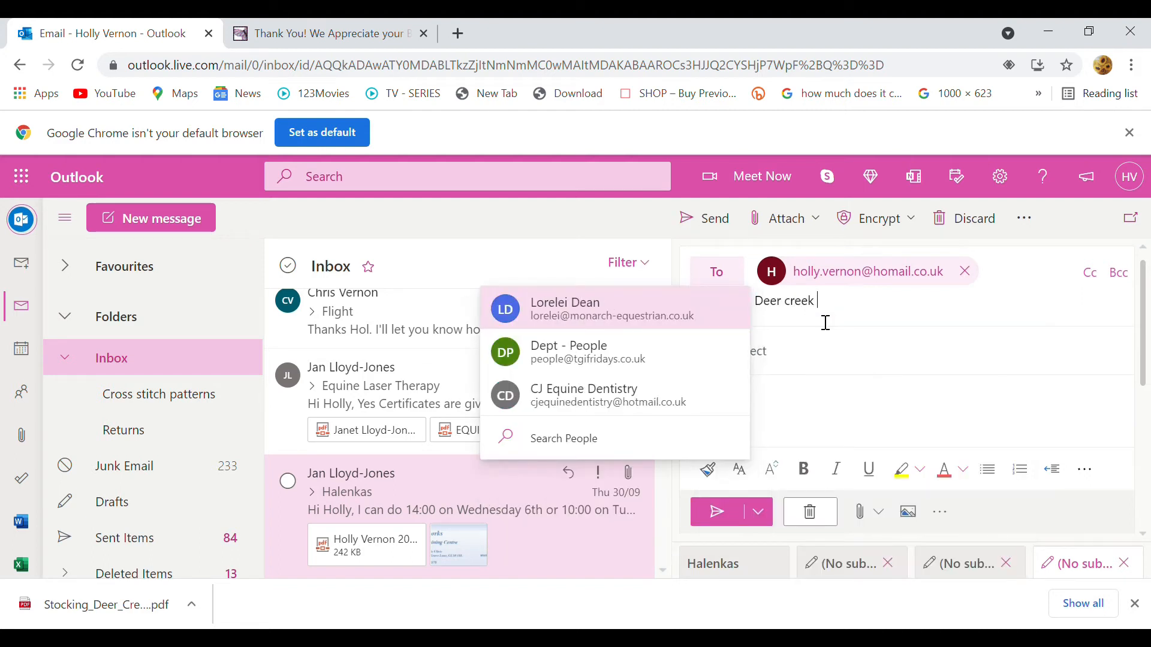
pyautogui.write('stocking')
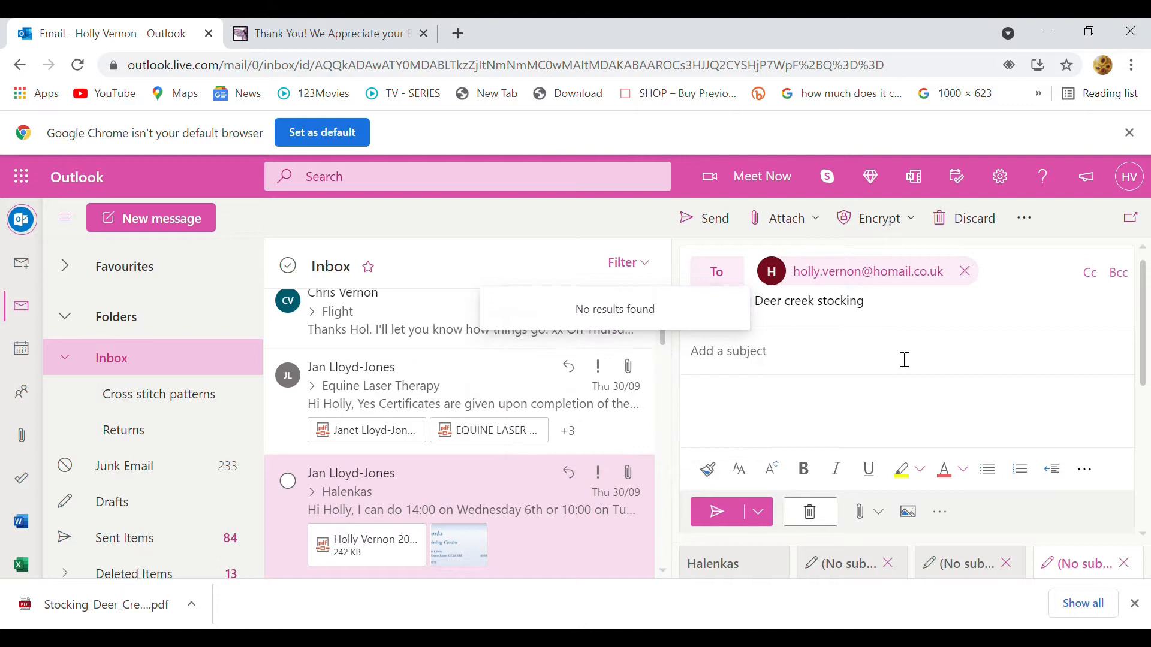
pyautogui.click(784, 218)
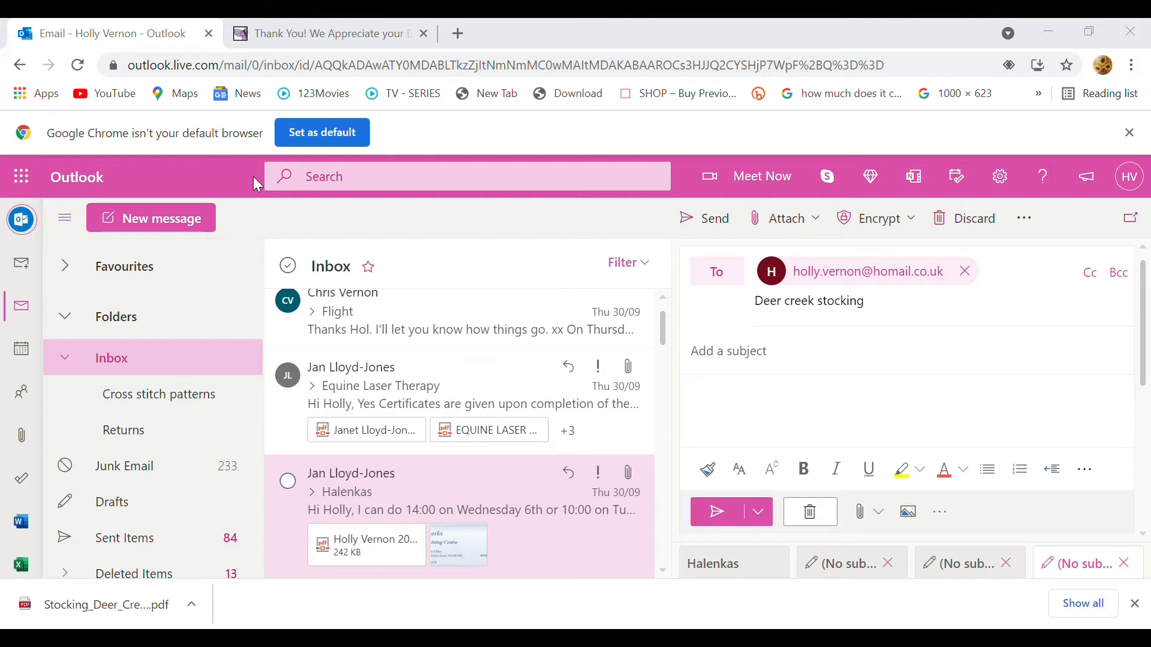
pyautogui.moveTo(436, 406)
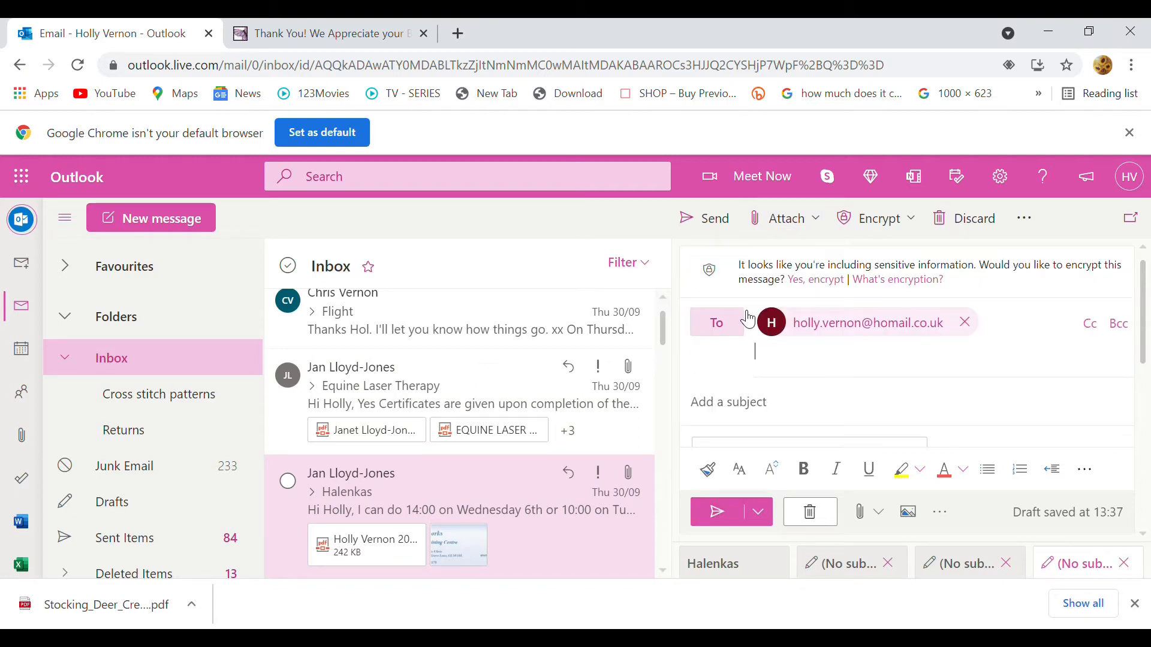
# Step: Send the message to your own address with subject 'Deer Creek stocking'
pyautogui.write('Deer')
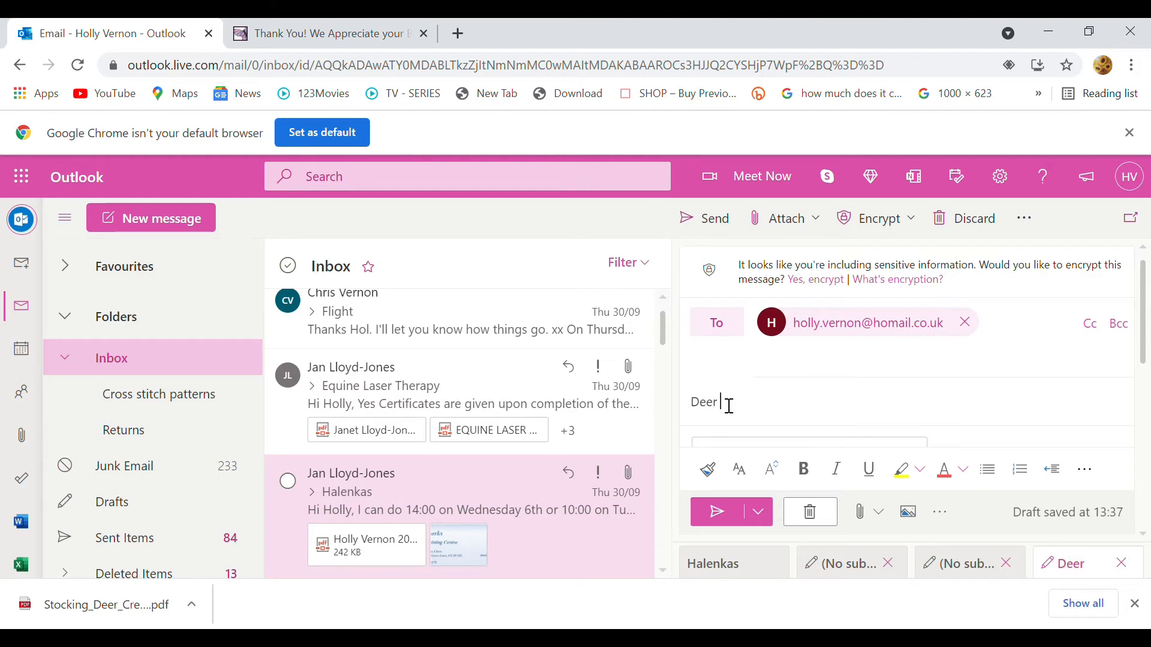
pyautogui.write('Creek stocking')
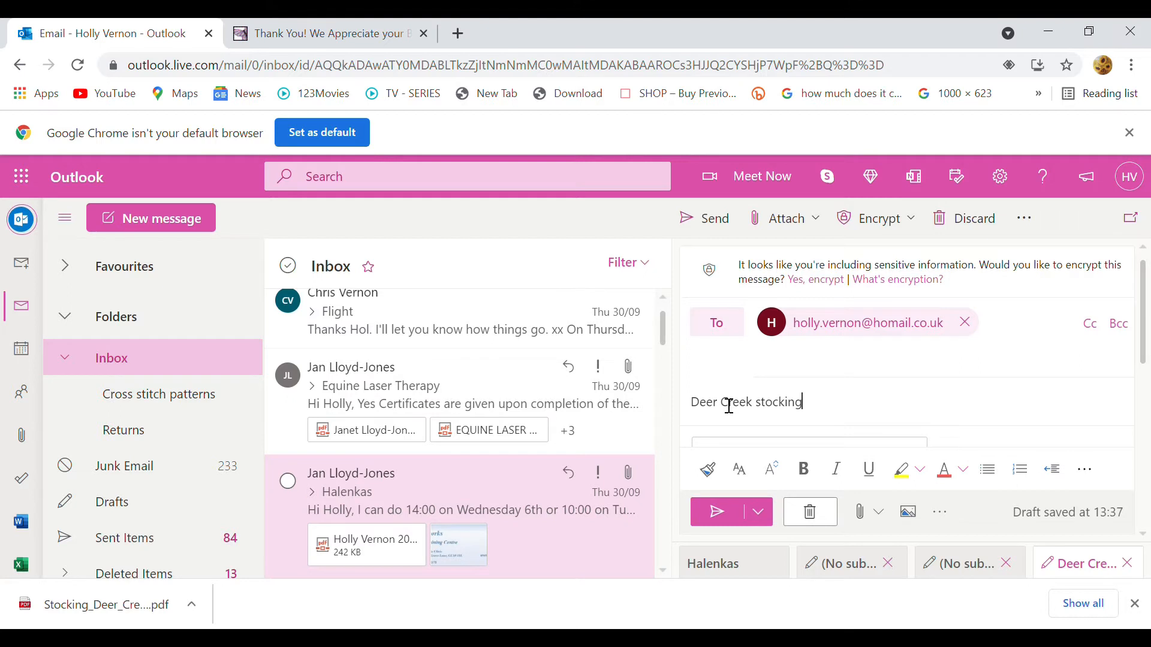
pyautogui.click(716, 512)
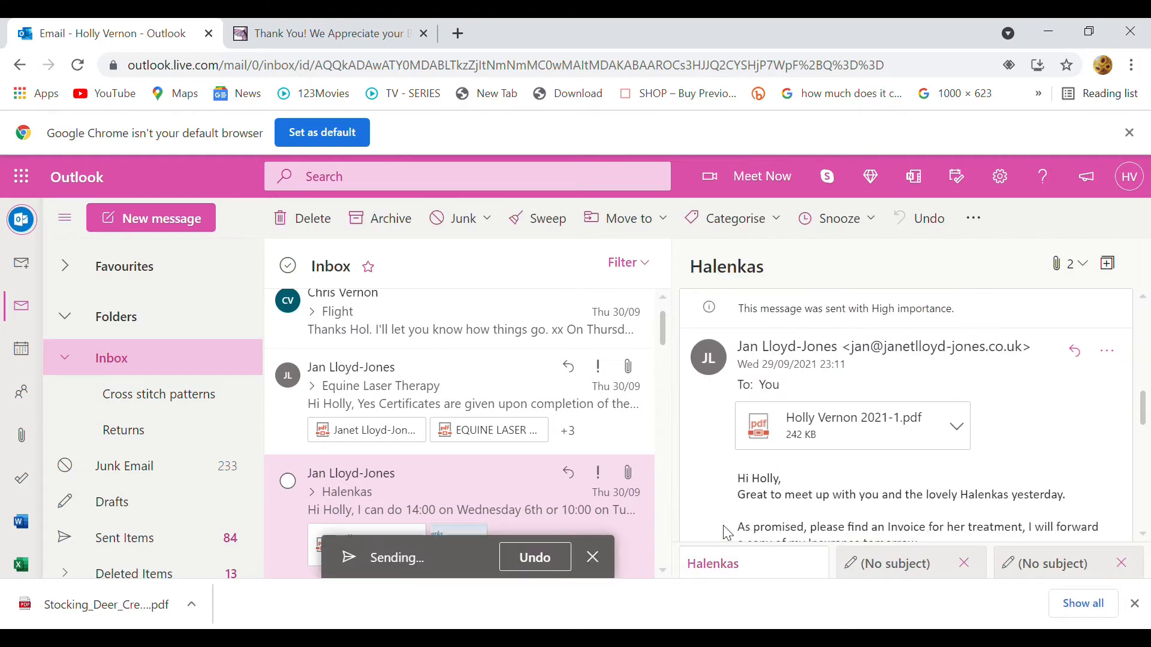
pyautogui.moveTo(561, 276)
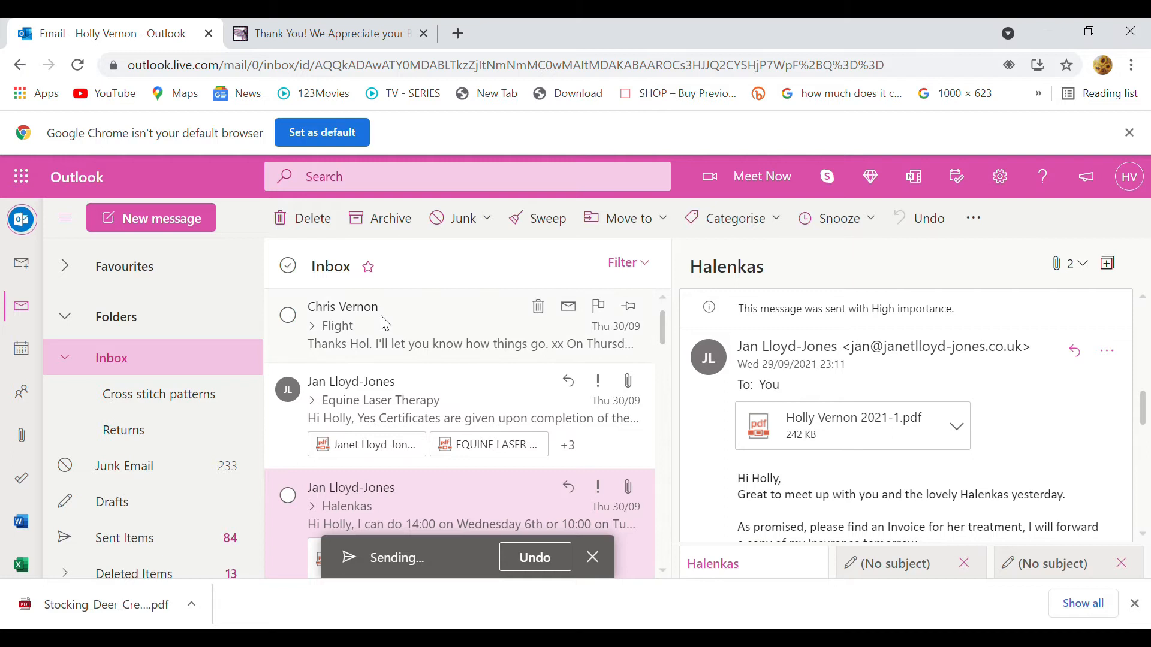
pyautogui.moveTo(372, 345)
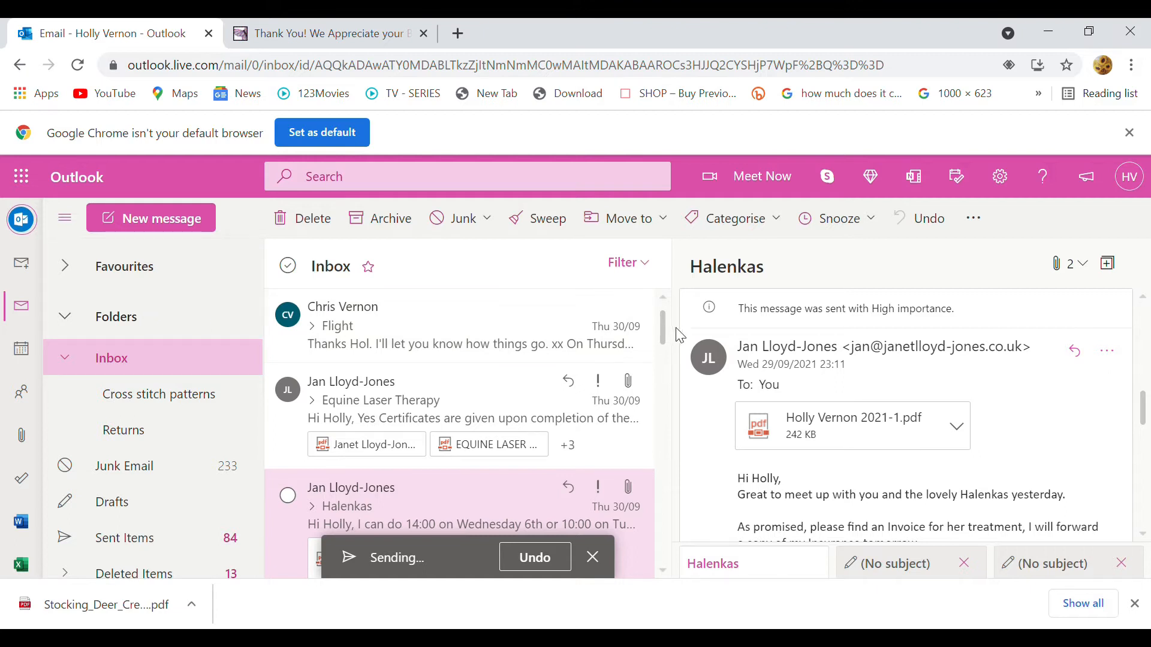
pyautogui.moveTo(162, 139)
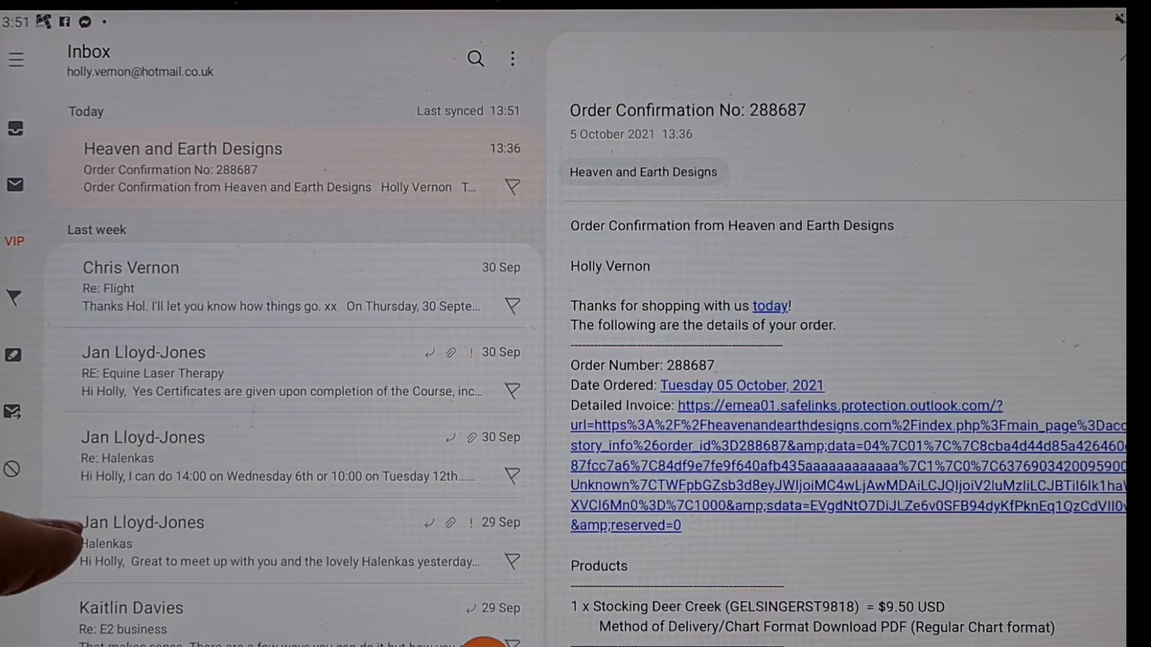
# Step: Open the Deer creek email in the Cross stitch patterns folder, then go to the Samsung apps group
pyautogui.click(16, 59)
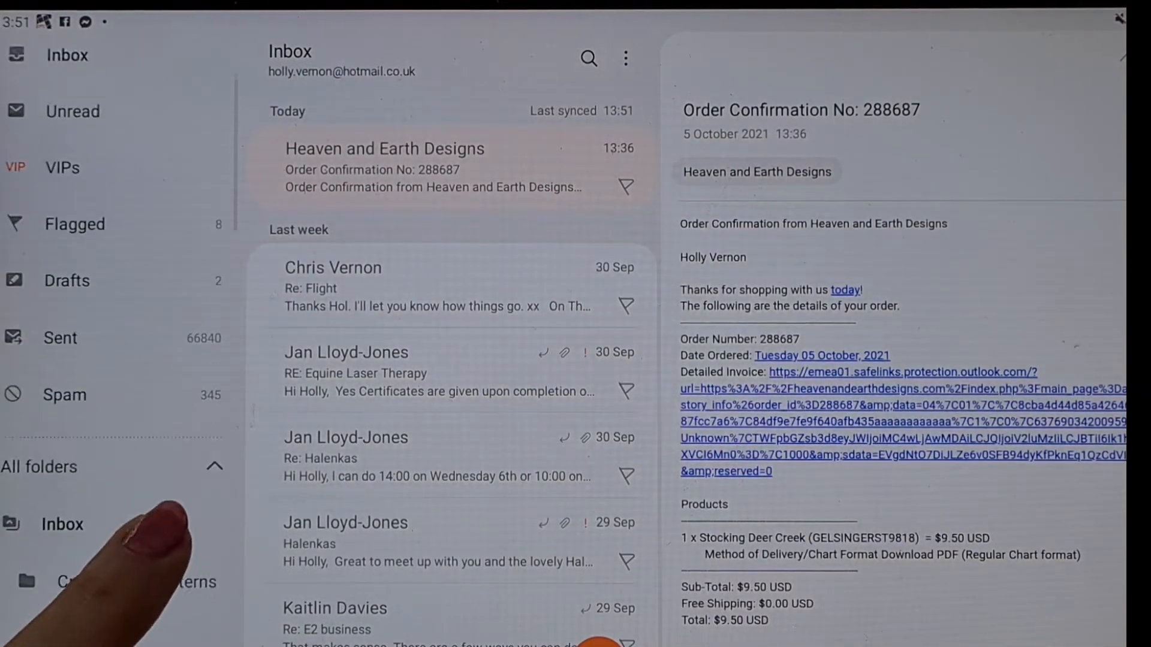
pyautogui.click(136, 583)
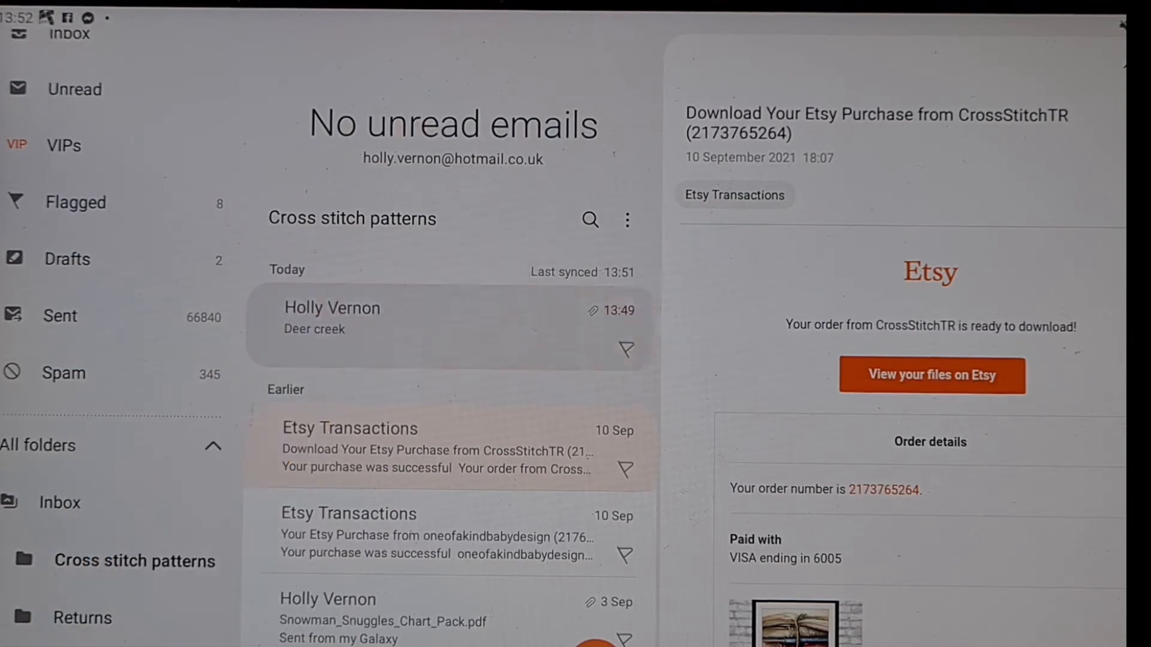
pyautogui.click(332, 317)
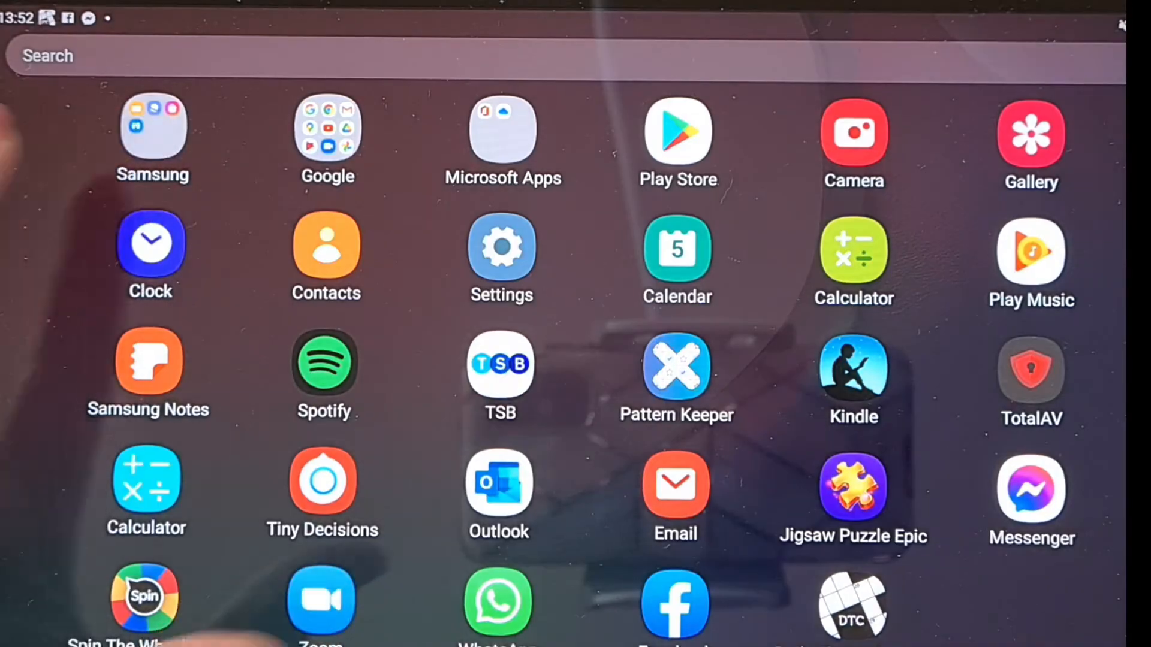
pyautogui.click(152, 132)
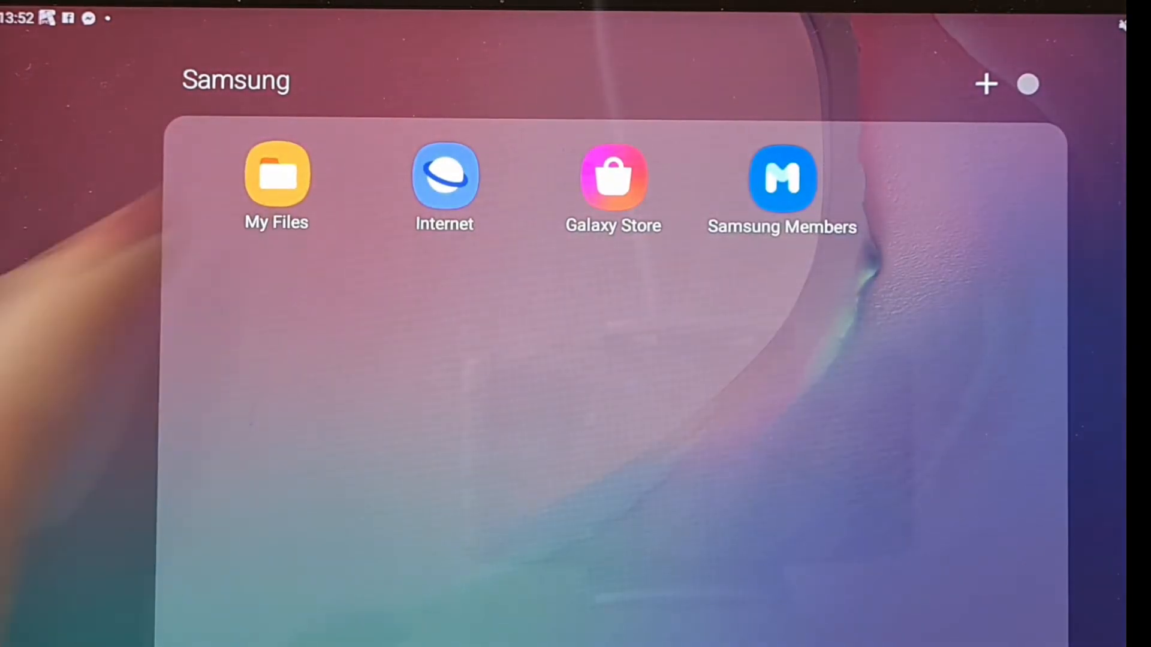
# Step: Review the Stocking Deer Creek PDF in My Files' Downloads, then leave for Pattern Keeper
pyautogui.click(277, 178)
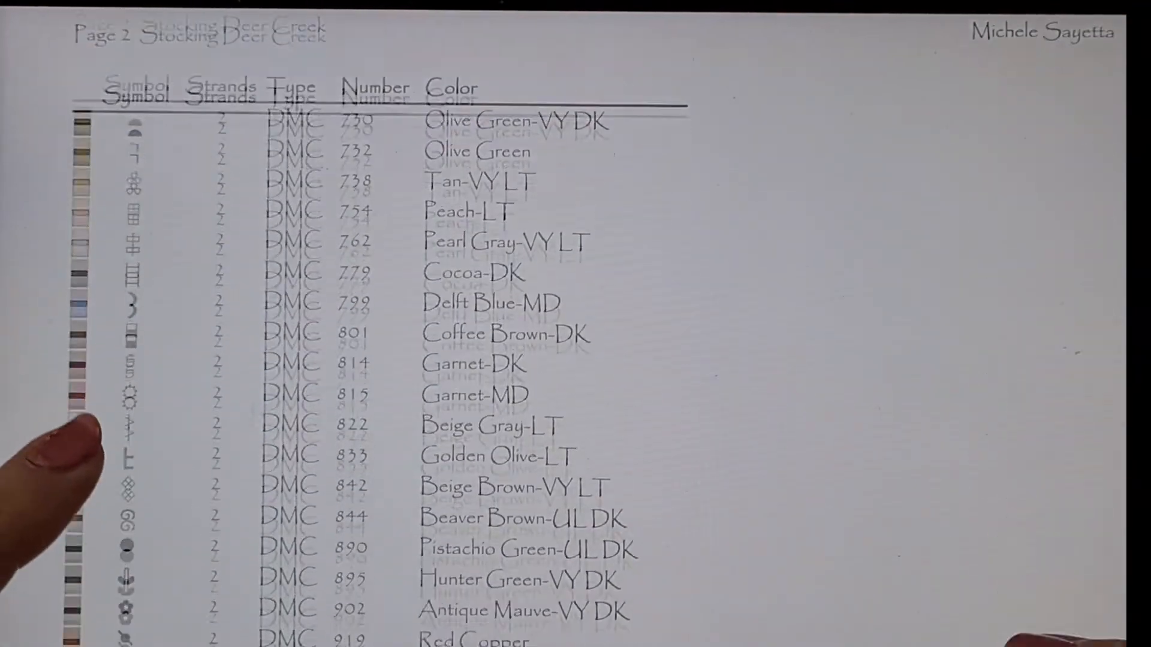
pyautogui.scroll(-3)
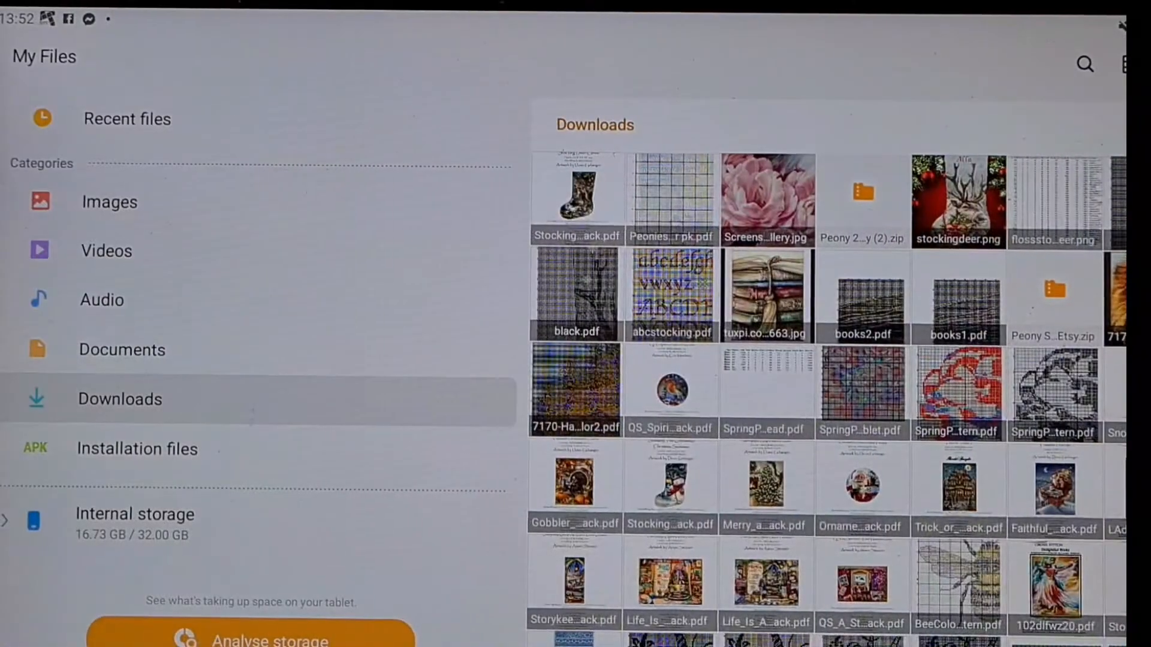
pyautogui.press('Home')
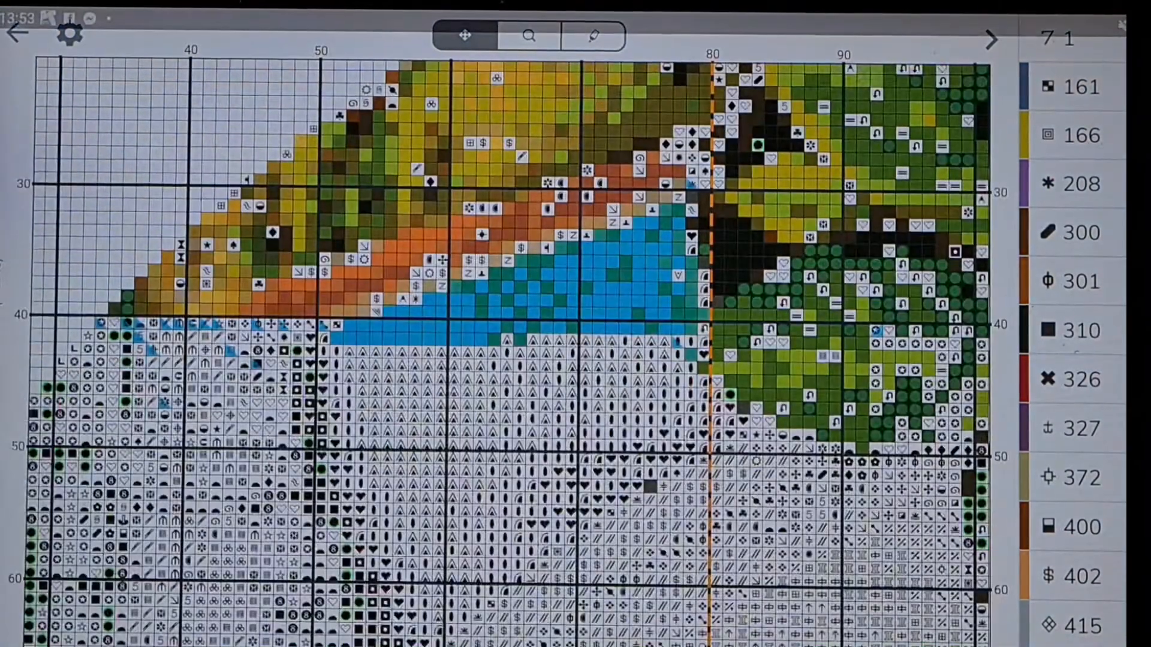
# Step: From the Pattern Keeper library, import the Stocking Deer Creek PDF from Downloads as a new chart
pyautogui.click(14, 38)
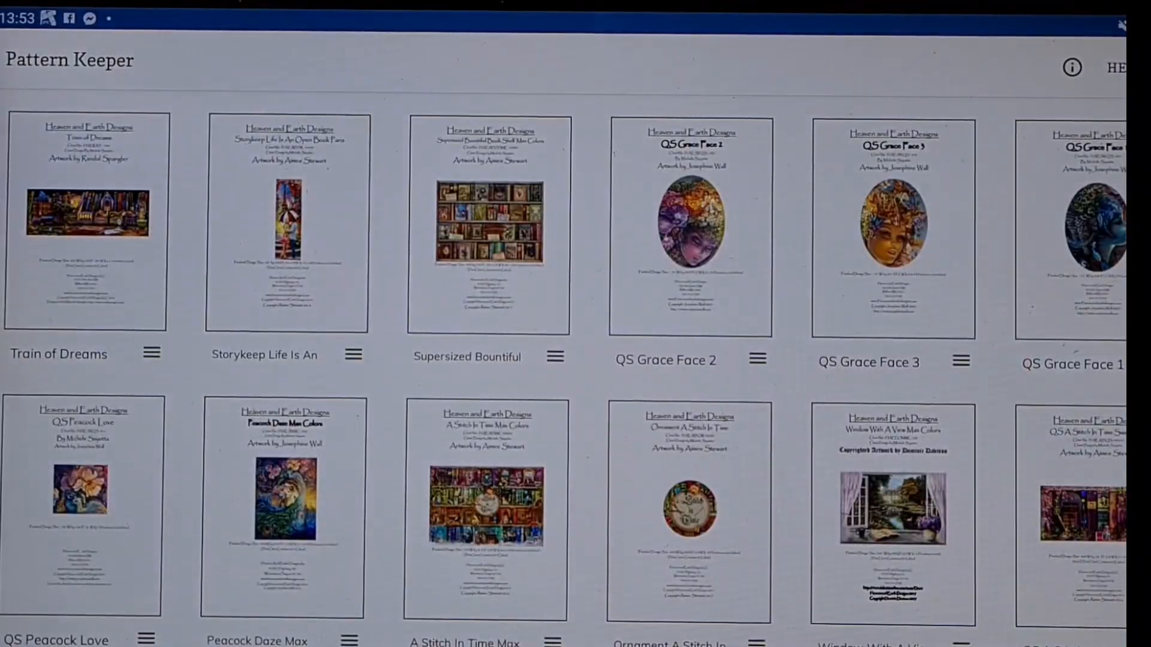
pyautogui.scroll(-3)
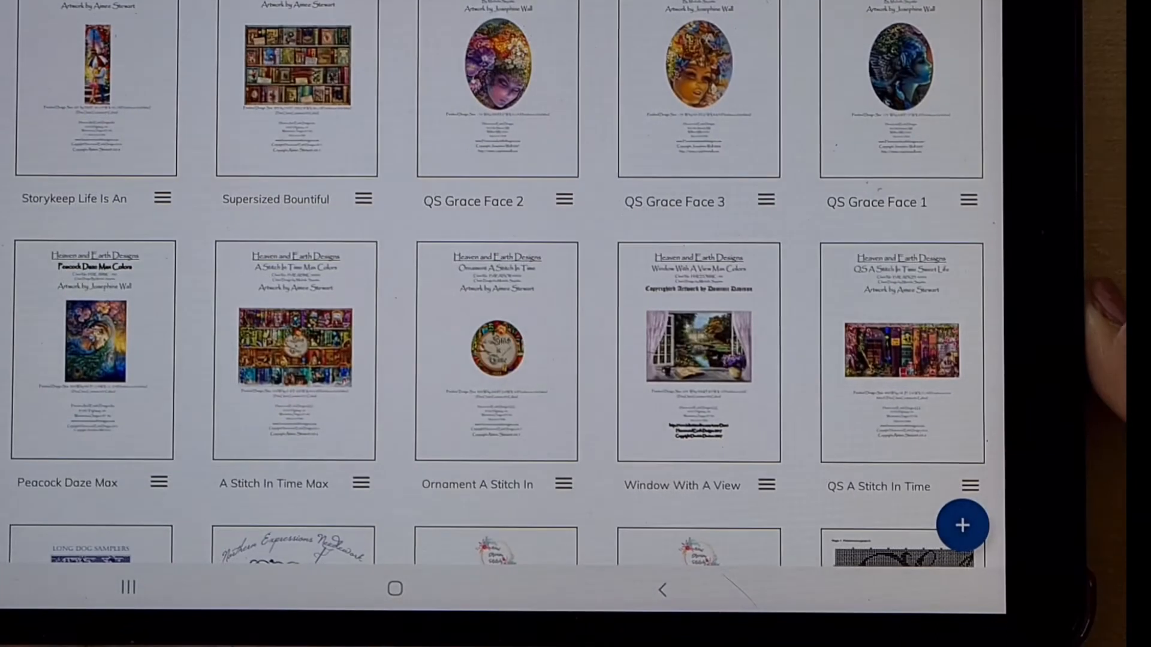
pyautogui.click(962, 526)
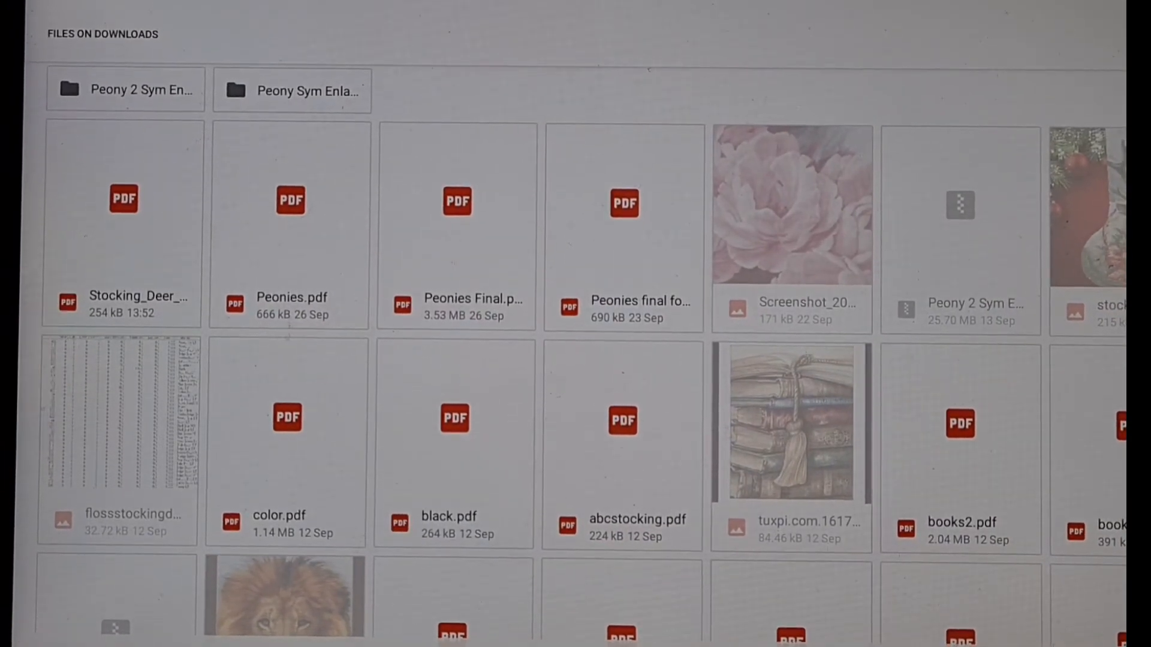
pyautogui.doubleClick(624, 204)
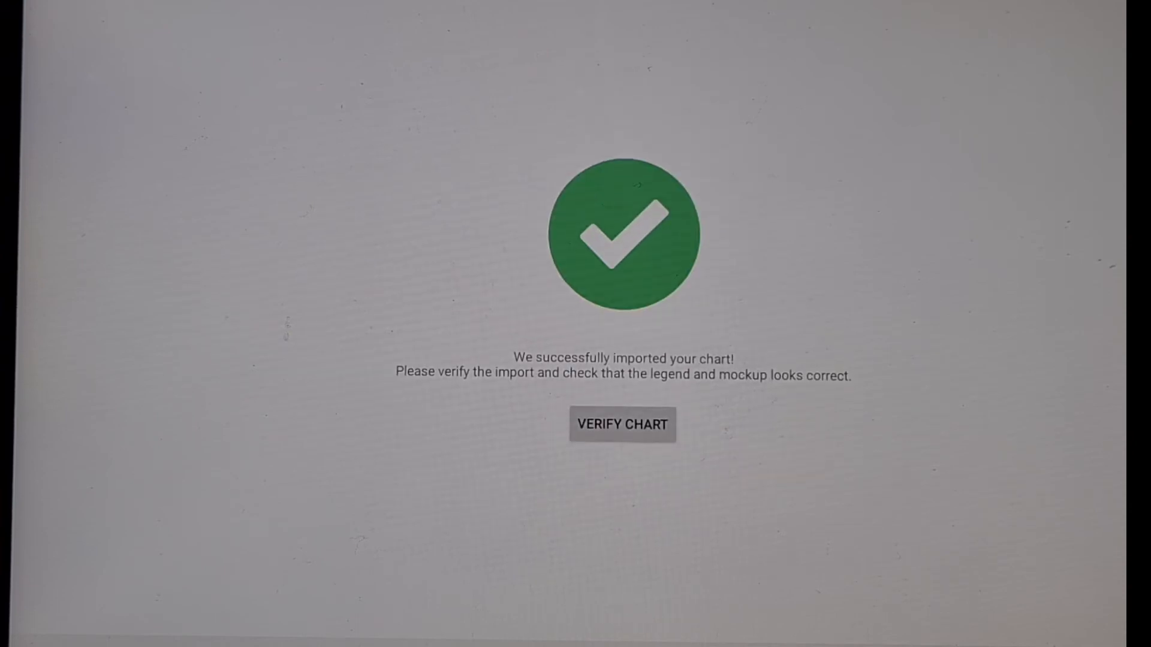
# Step: Verify the imported chart, viewing its stocking mockup and continuing to the thread legend
pyautogui.click(622, 425)
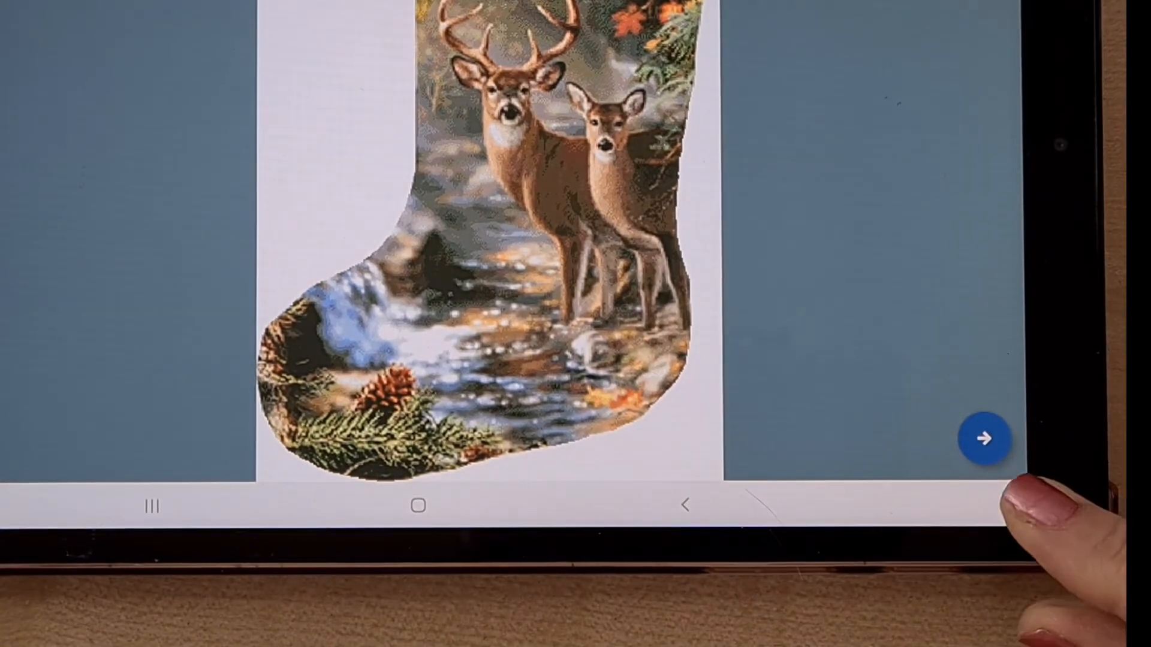
pyautogui.click(983, 437)
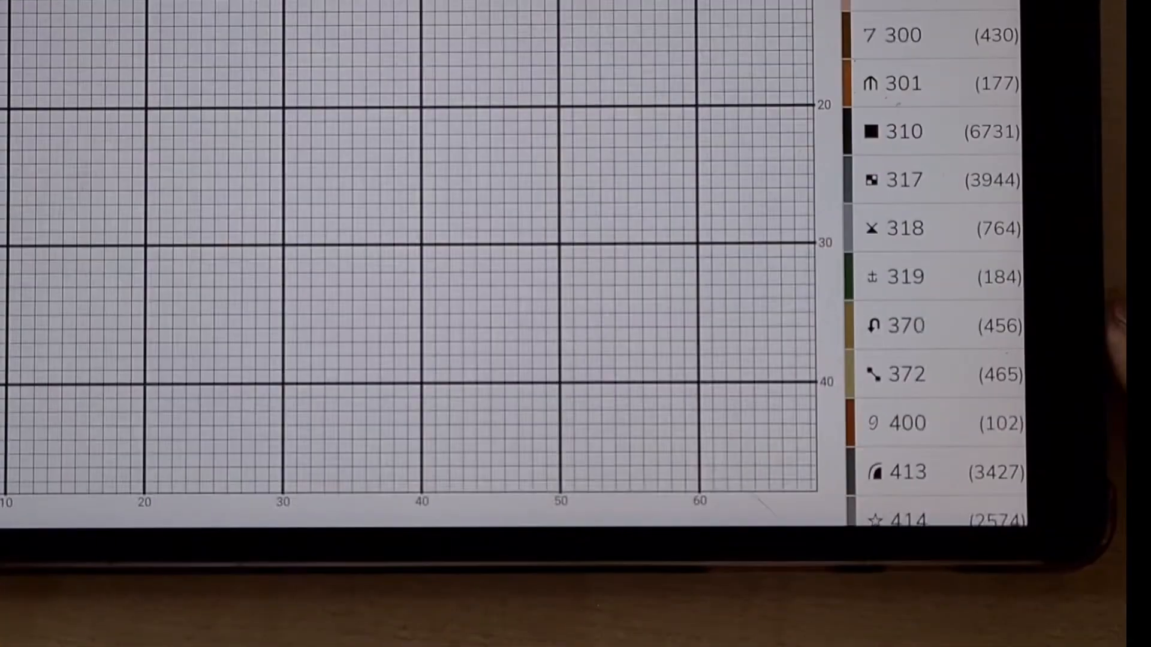